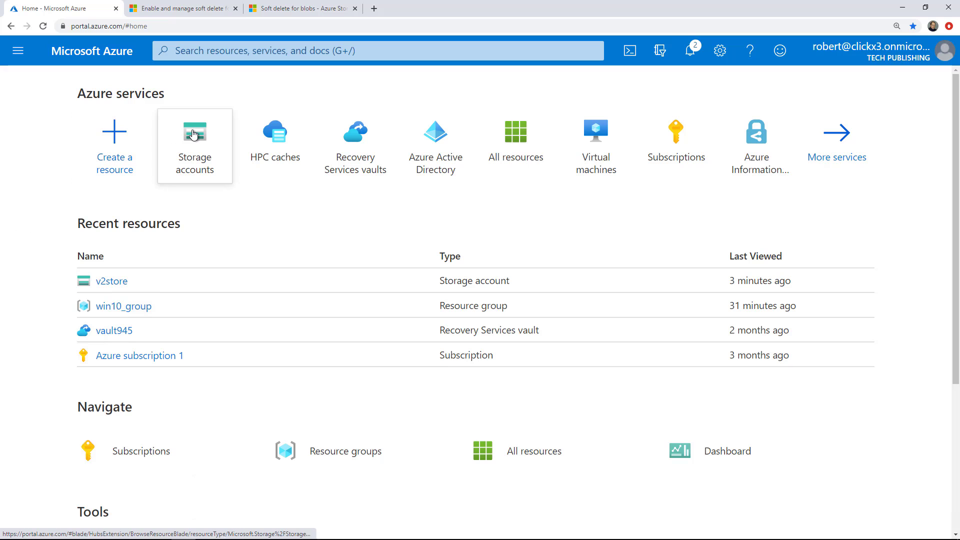
# Open the Storage accounts list showing v2store and bring up the portal search
pyautogui.click(194, 146)
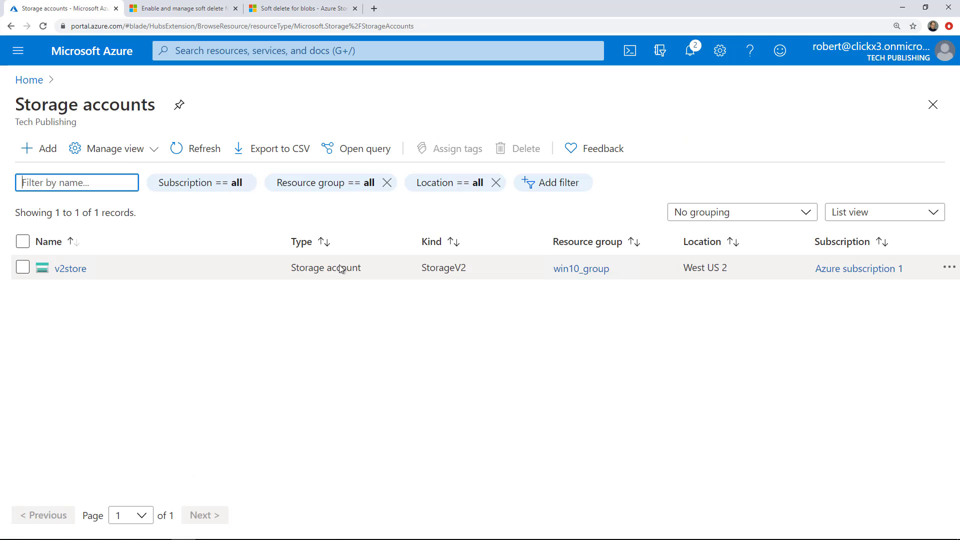
pyautogui.moveTo(190, 126)
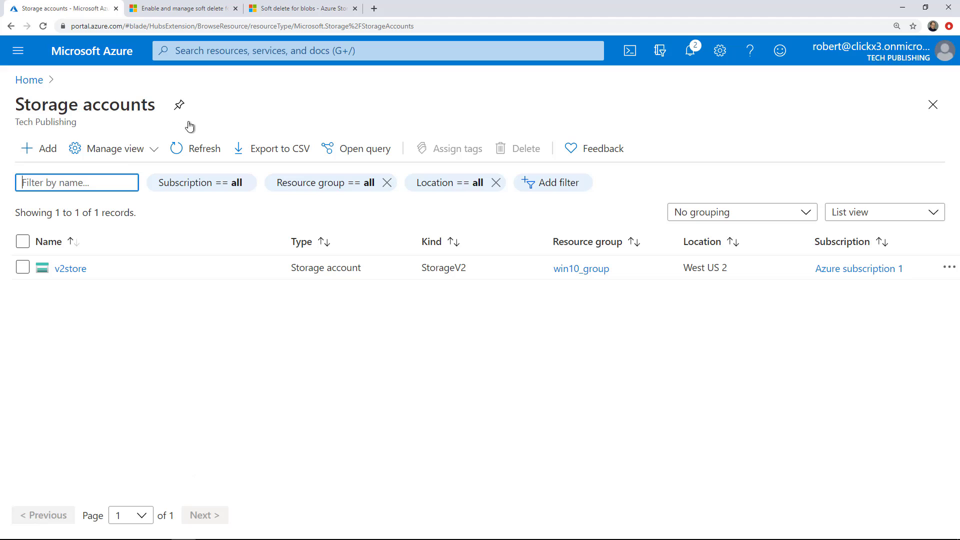
pyautogui.click(376, 50)
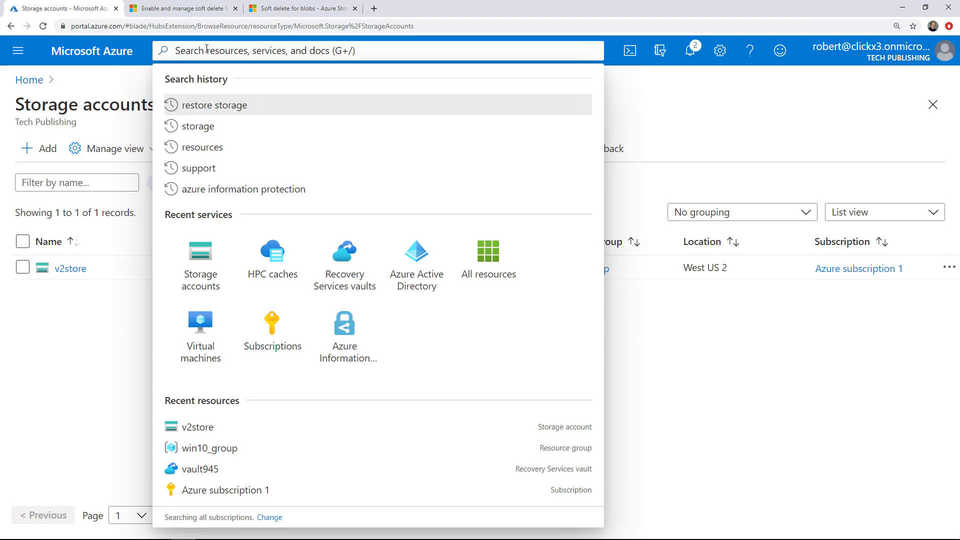
pyautogui.moveTo(58, 335)
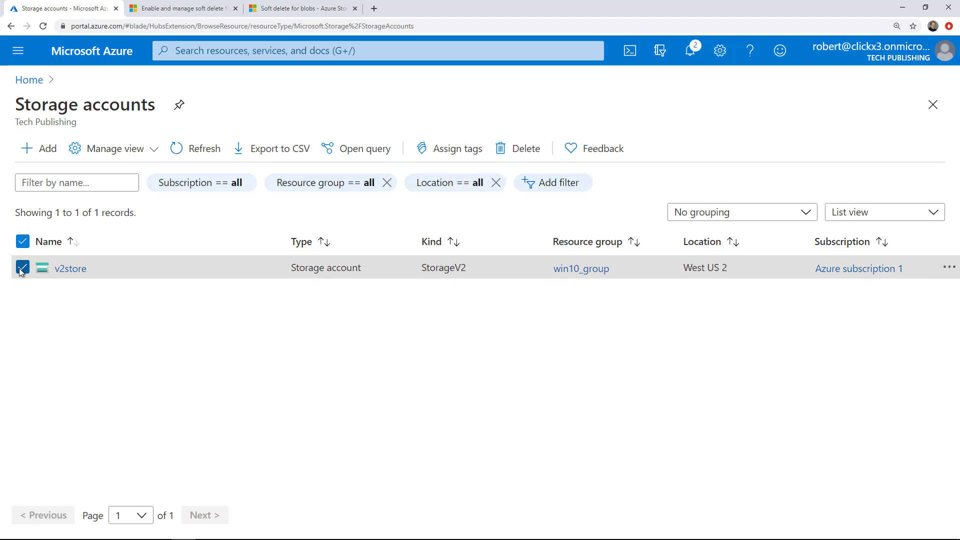
pyautogui.moveTo(69, 283)
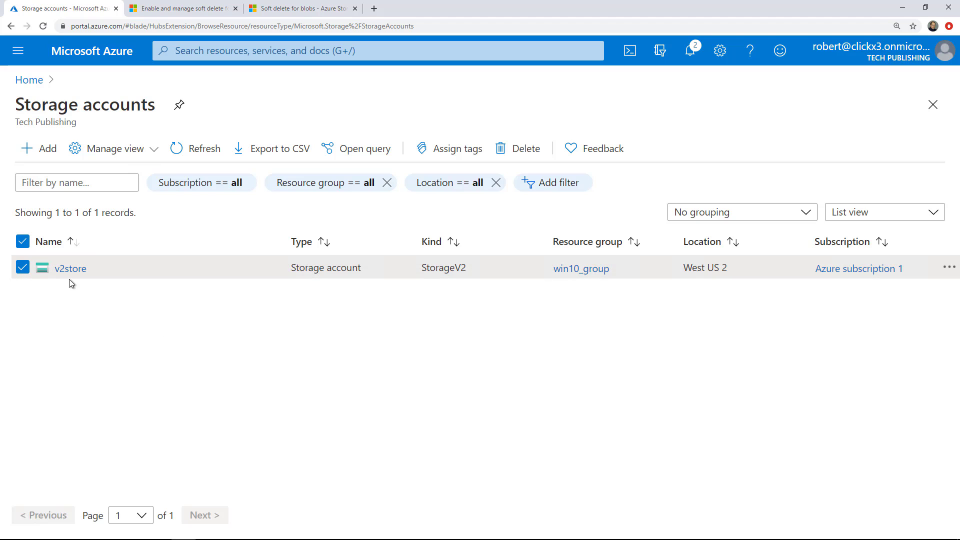
# Open v2store's Storage Explorer (preview) and browse the v2blob container's log blob
pyautogui.click(70, 268)
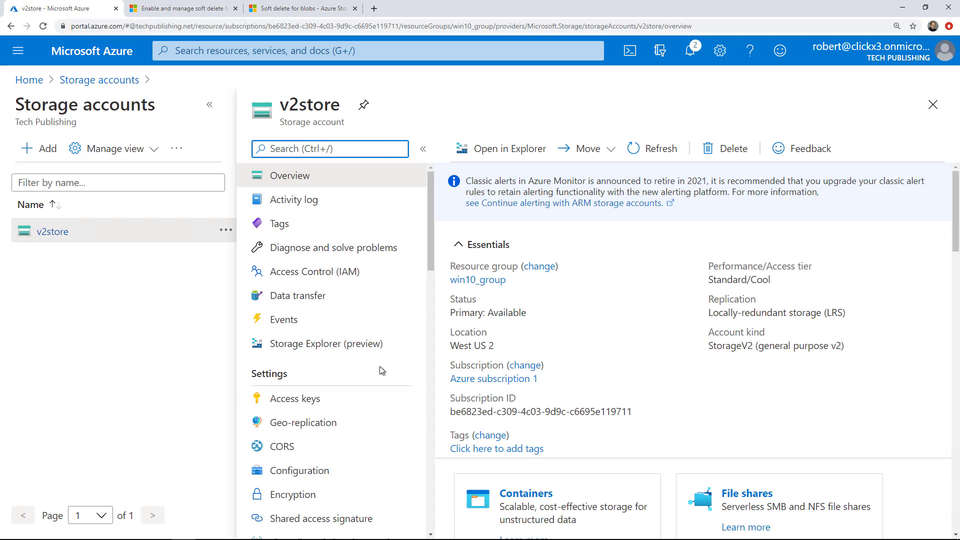
pyautogui.scroll(-3)
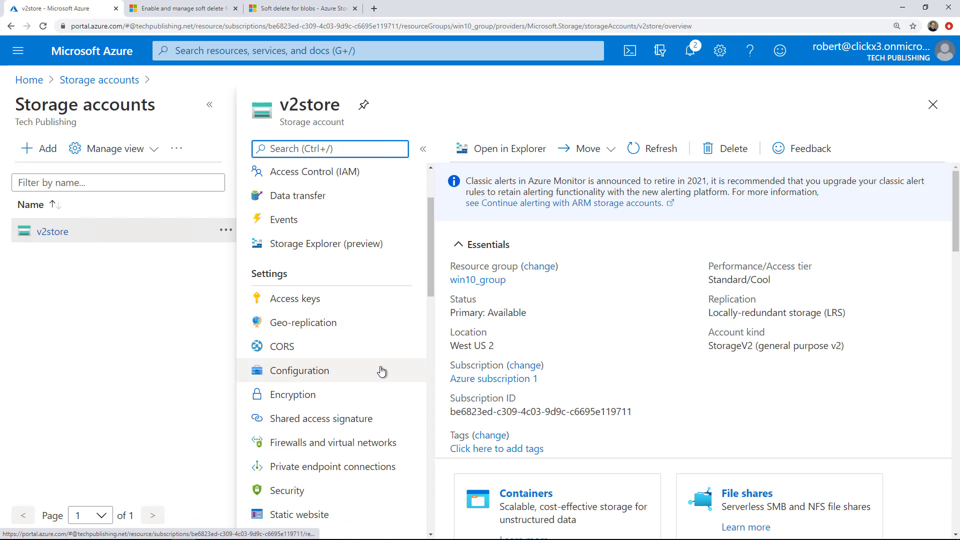
pyautogui.click(327, 243)
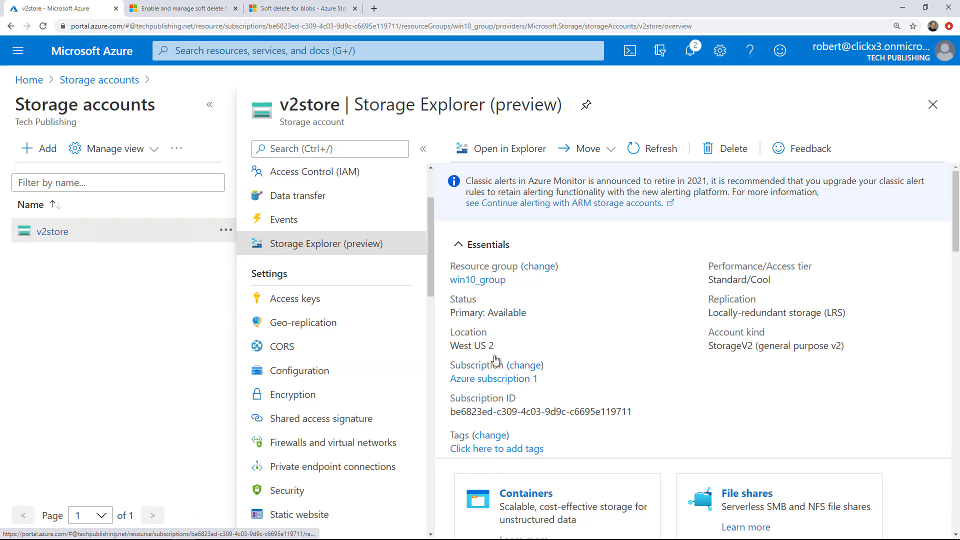
pyautogui.click(326, 243)
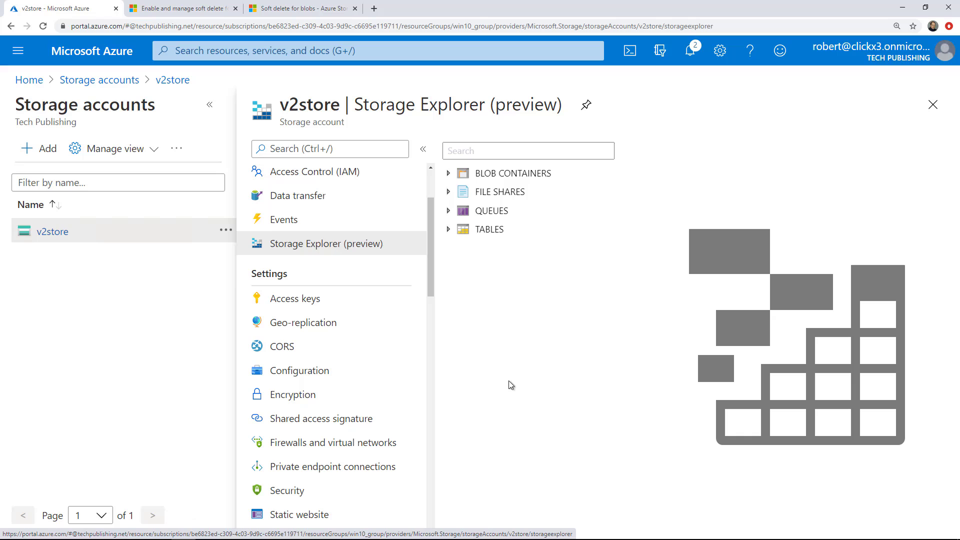
pyautogui.moveTo(450, 202)
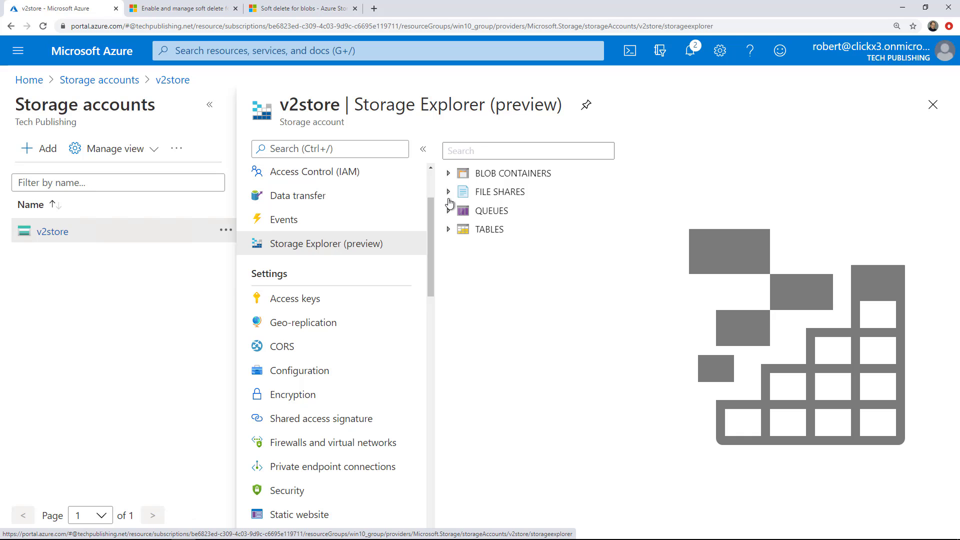
pyautogui.click(449, 174)
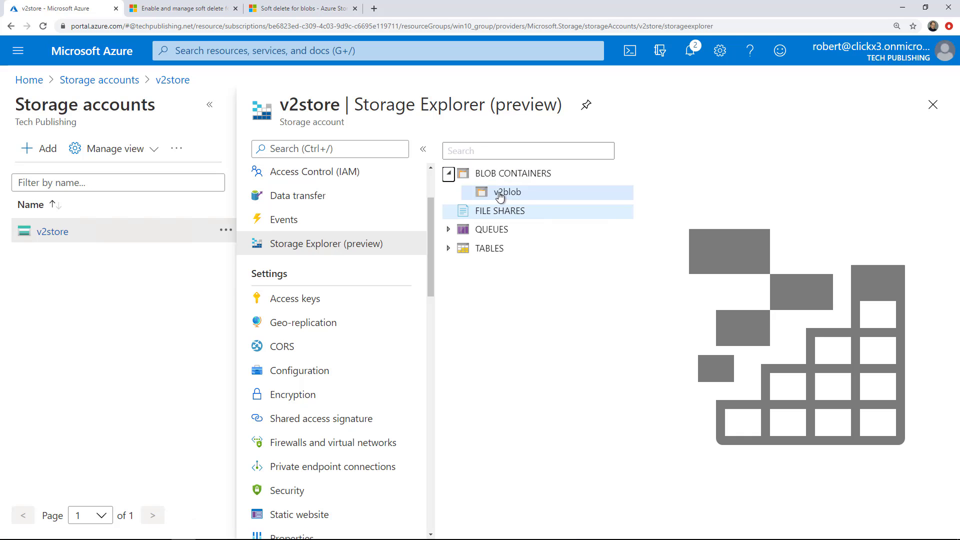
pyautogui.click(507, 191)
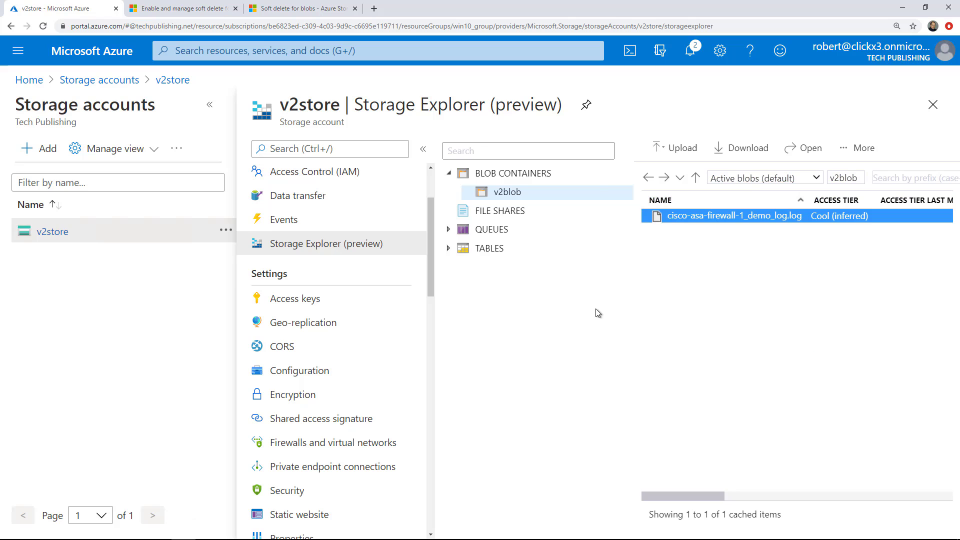
pyautogui.moveTo(606, 224)
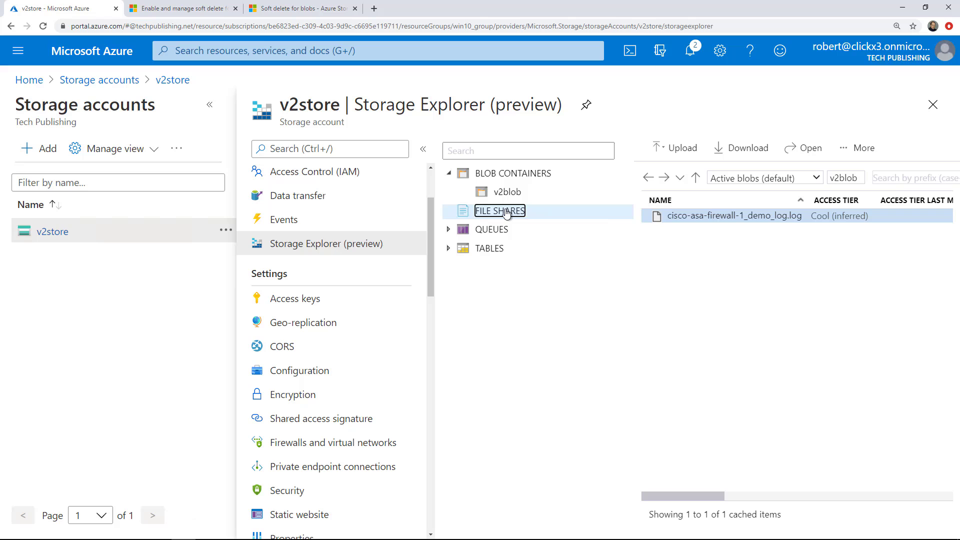
# Start a new file share under FILE SHARES named v2blobshare
pyautogui.rightClick(499, 210)
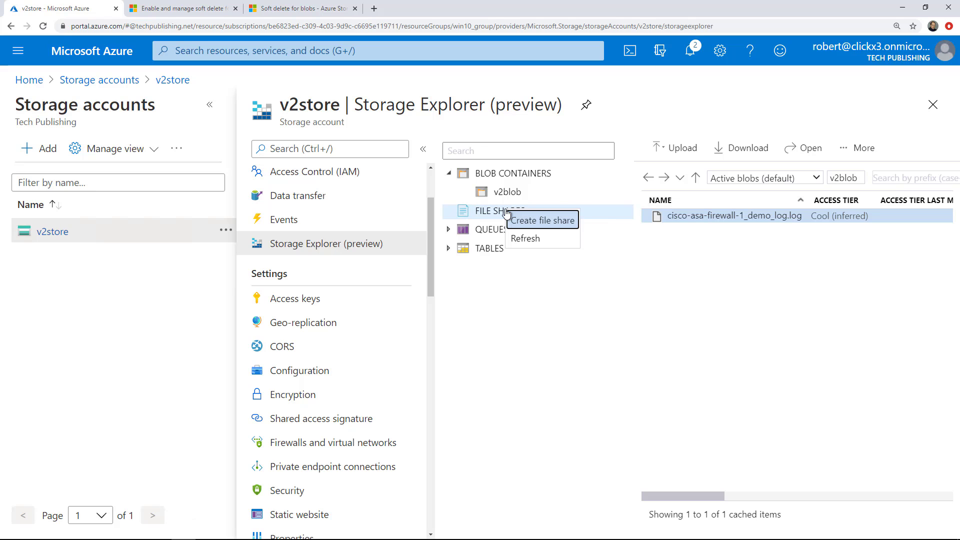
pyautogui.click(500, 210)
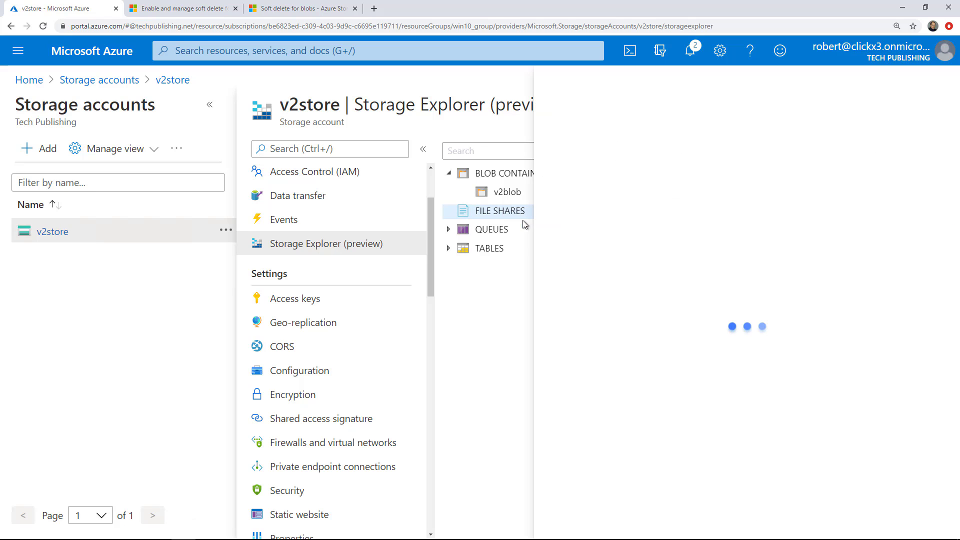
pyautogui.click(500, 210)
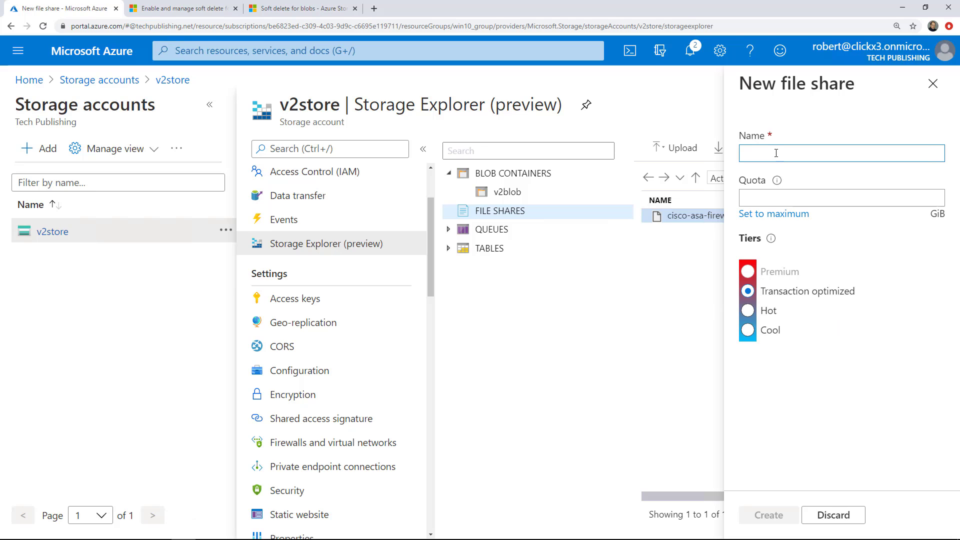
pyautogui.write('v2blob')
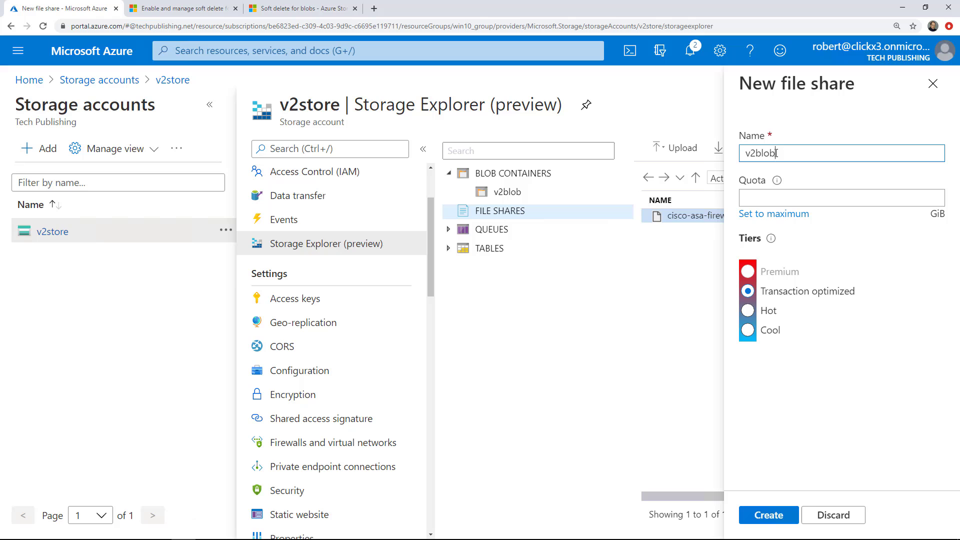
pyautogui.write('share')
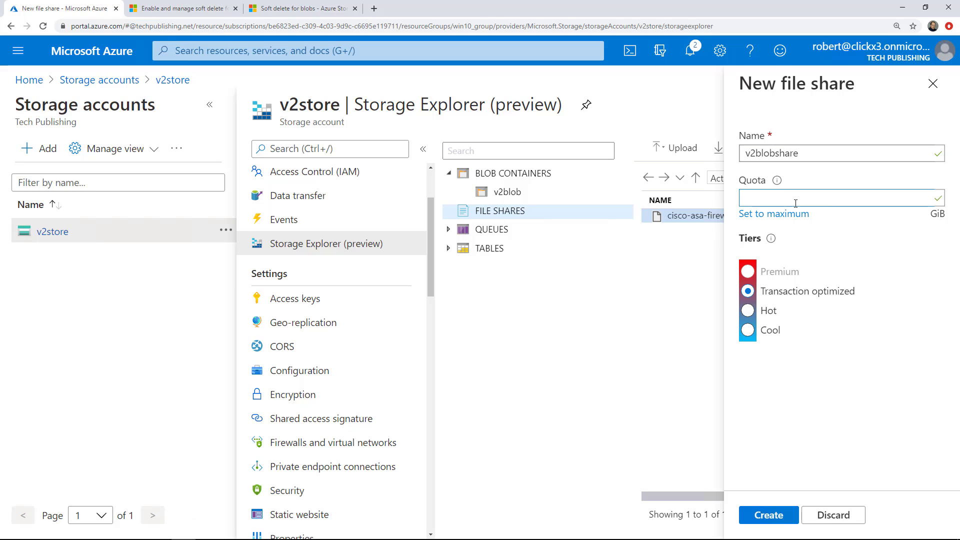
pyautogui.moveTo(774, 214)
pyautogui.write('5120')
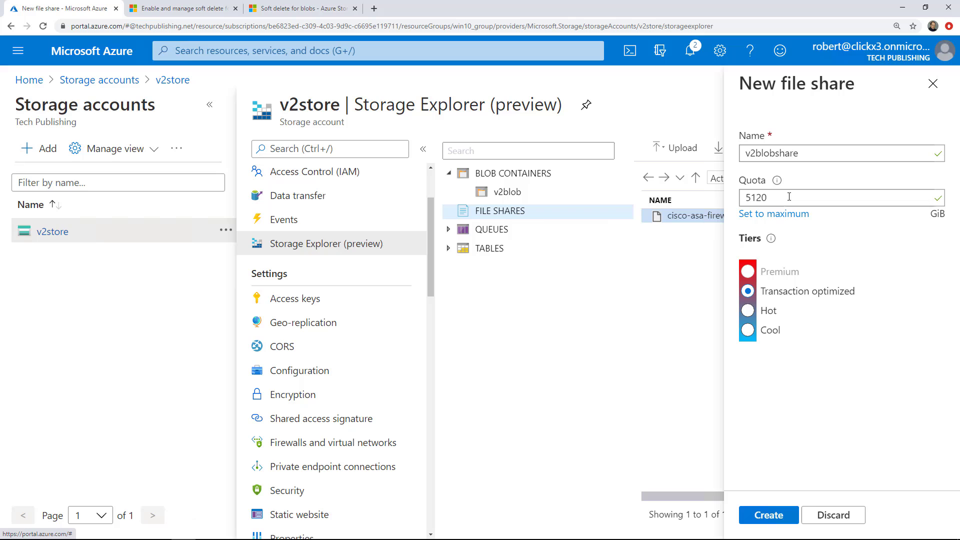
# Leave the share quota blank and set the access tier to Cool
pyautogui.press('Backspace')
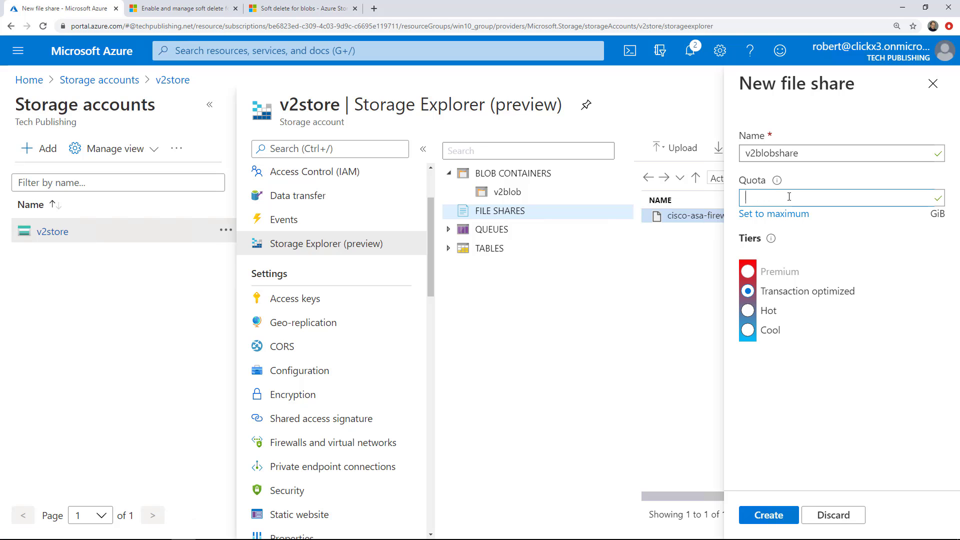
pyautogui.moveTo(806, 265)
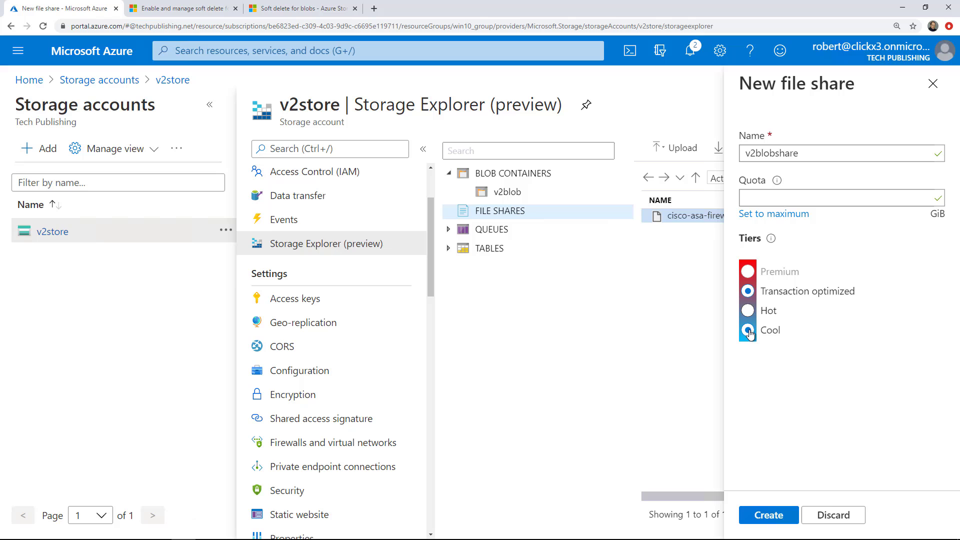
pyautogui.click(748, 330)
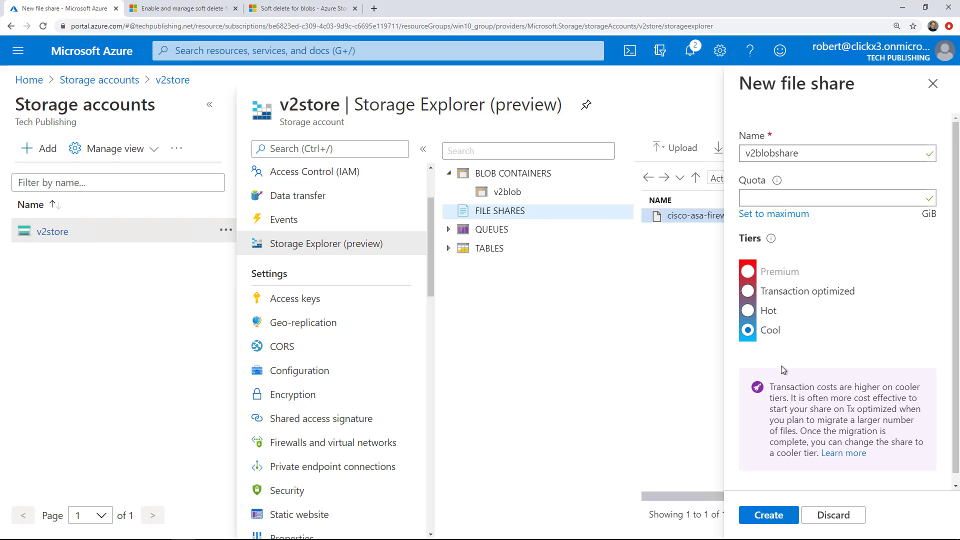
pyautogui.moveTo(782, 353)
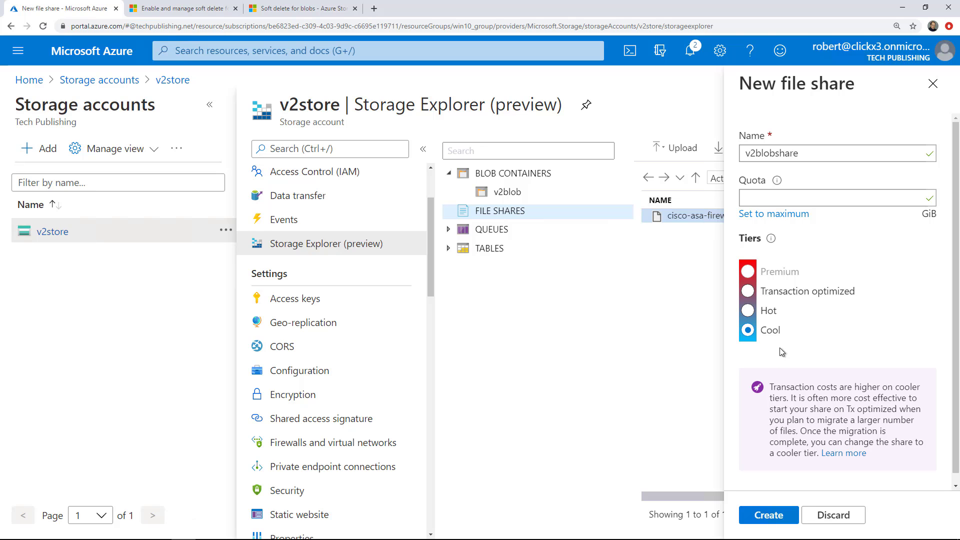
pyautogui.click(748, 311)
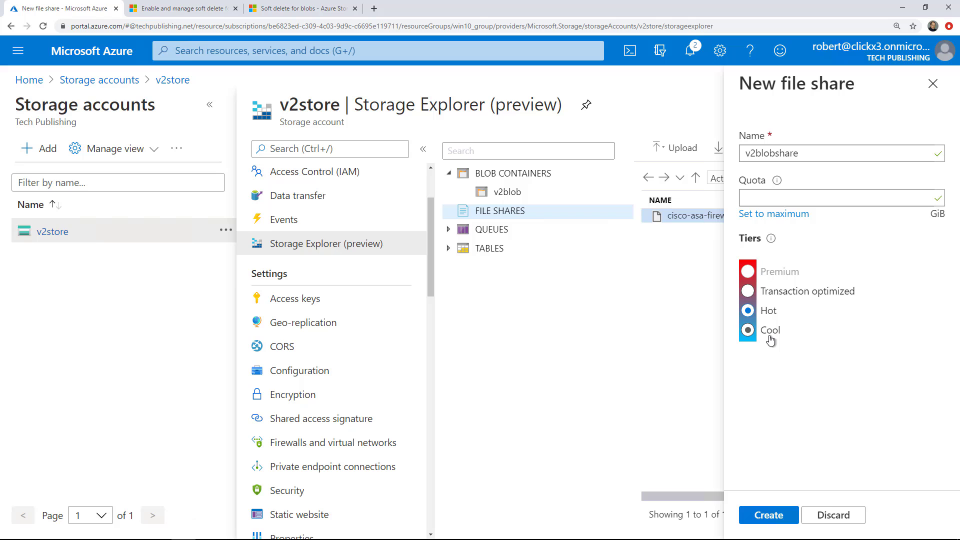
pyautogui.click(747, 330)
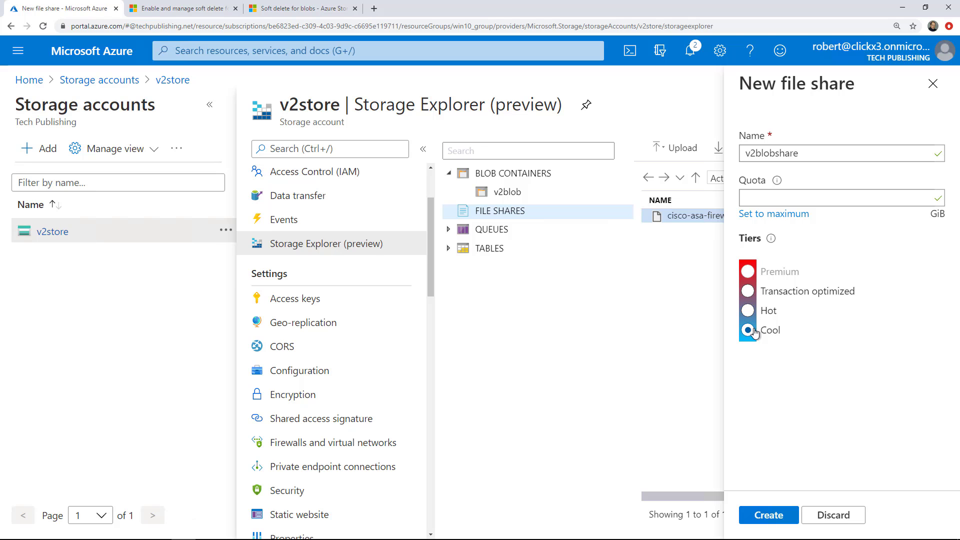
pyautogui.click(747, 330)
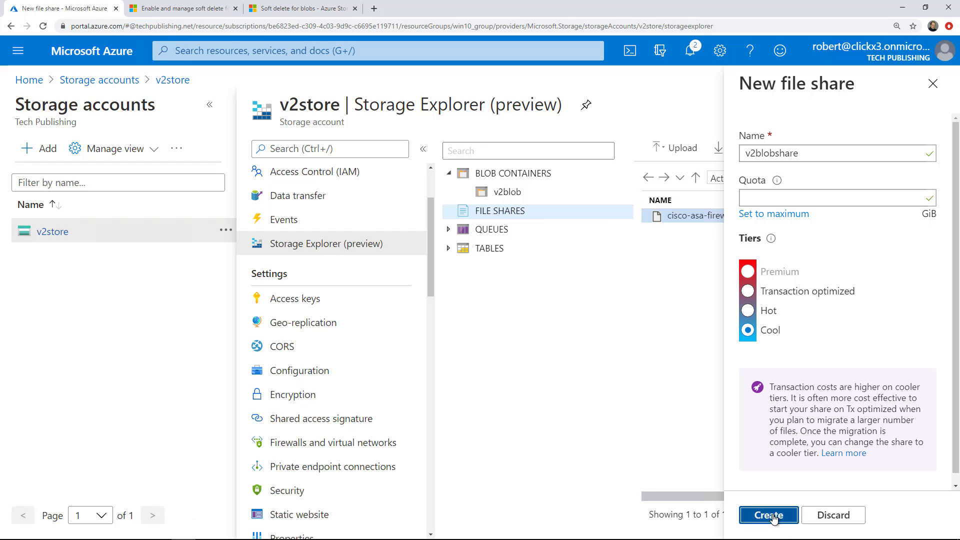
# Confirm the v2blobshare creation in notifications and open the empty share
pyautogui.click(768, 515)
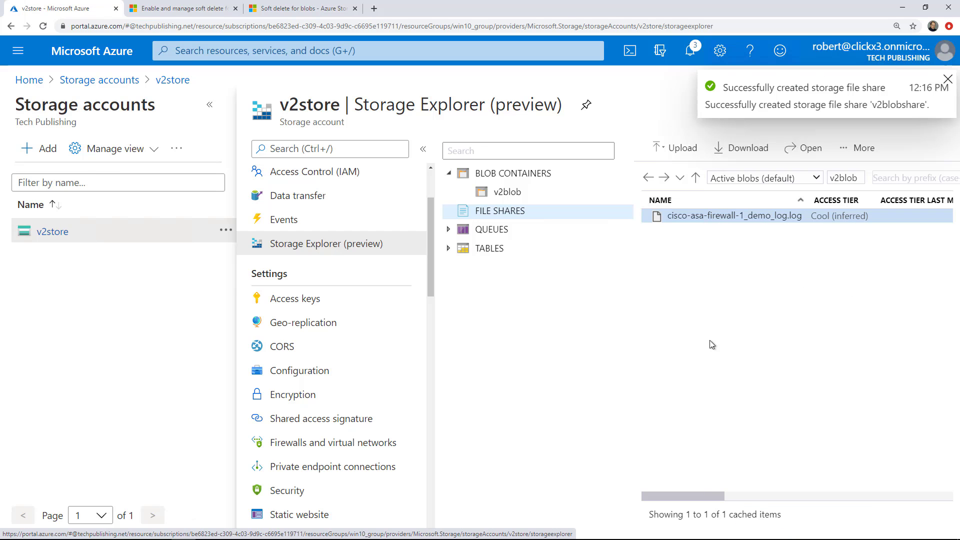
pyautogui.click(947, 78)
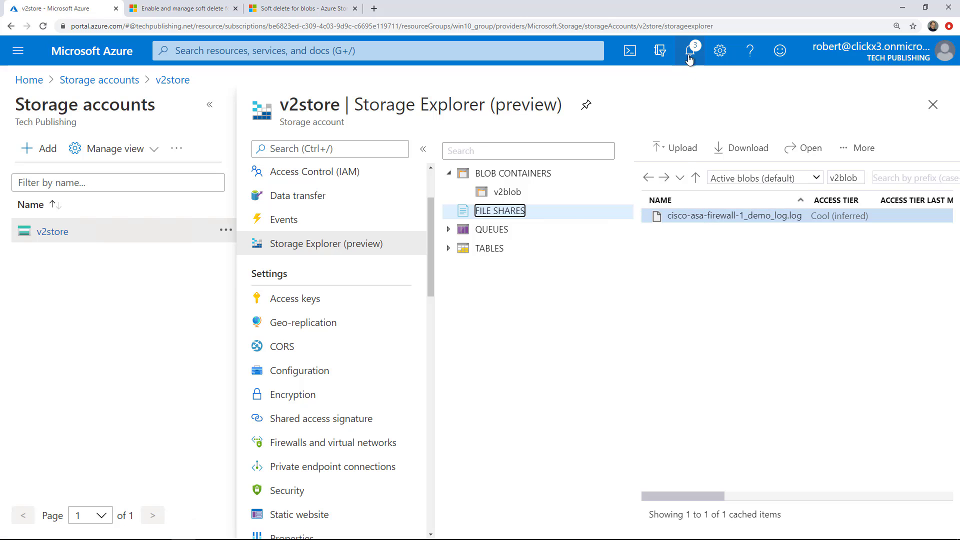
pyautogui.click(689, 50)
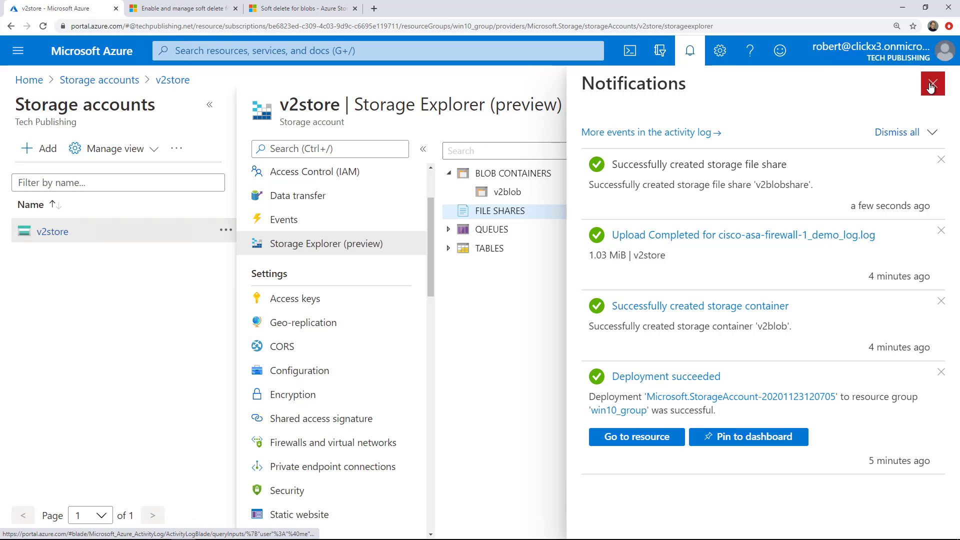
pyautogui.click(931, 83)
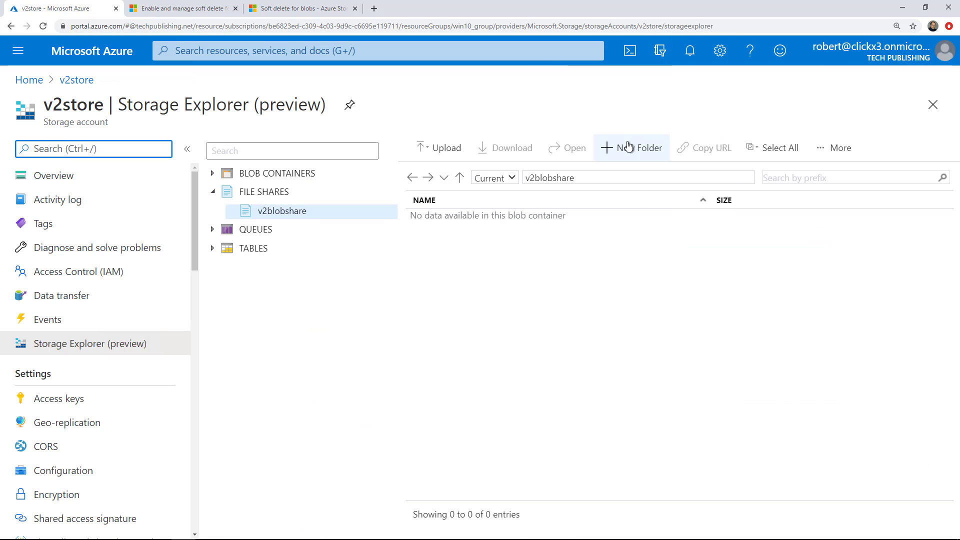
# Create a new directory named 'test' in the v2blobshare file share
pyautogui.click(631, 148)
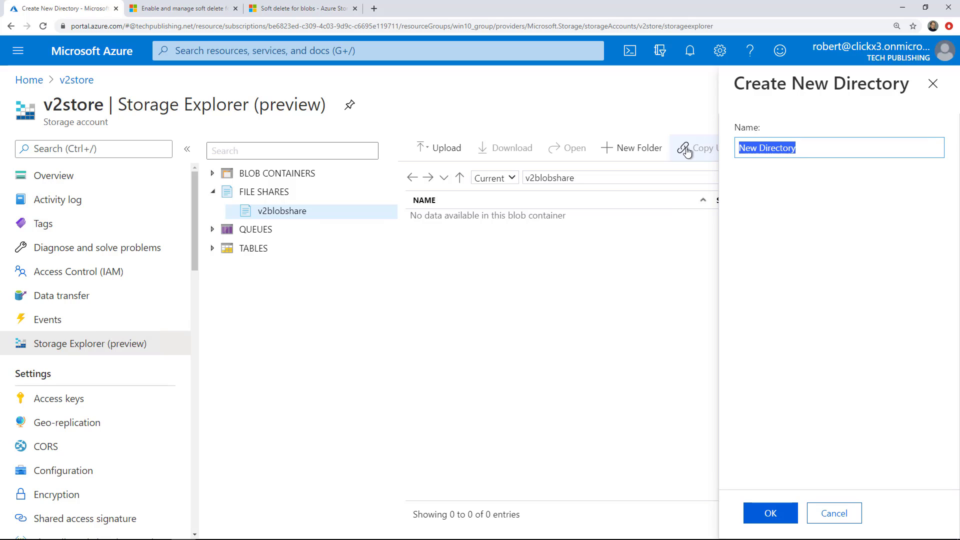
pyautogui.write('test')
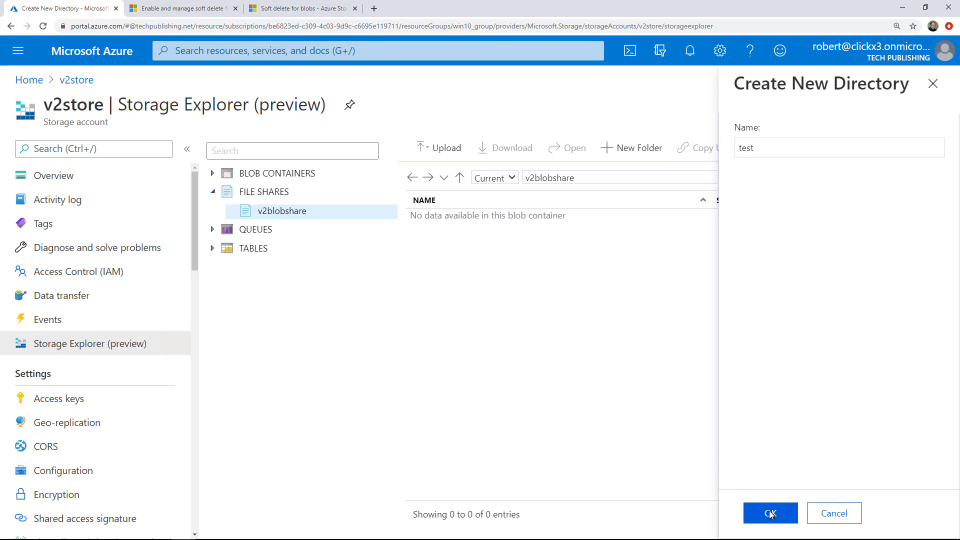
pyautogui.click(770, 513)
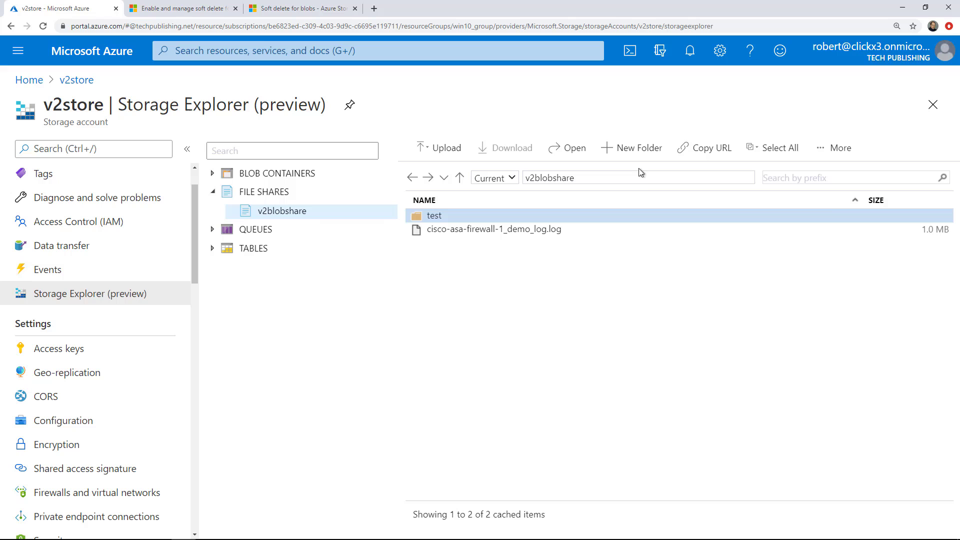
pyautogui.moveTo(892, 18)
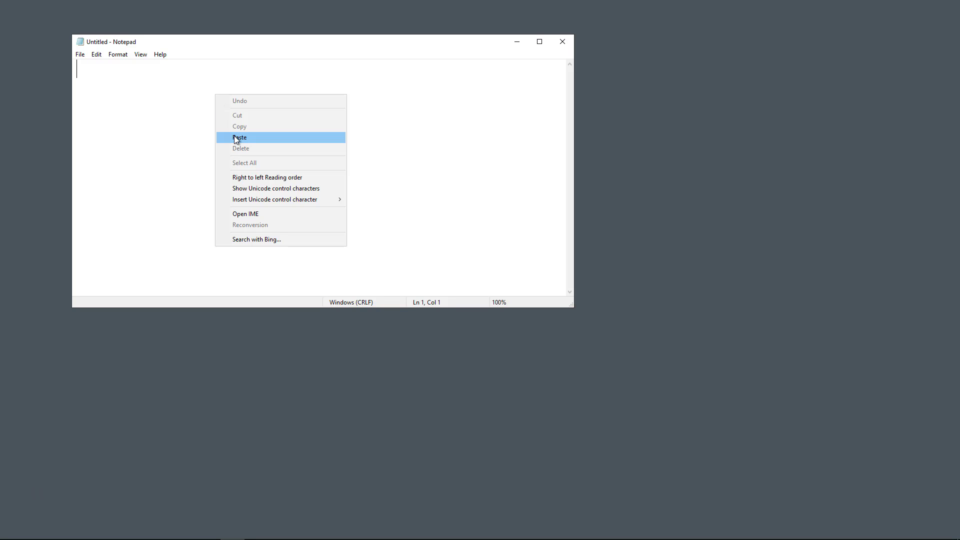
# In Notepad, rewrite the share URL as \\v2store.file.core.windows.net\v2blobshare\test and copy it
pyautogui.click(240, 137)
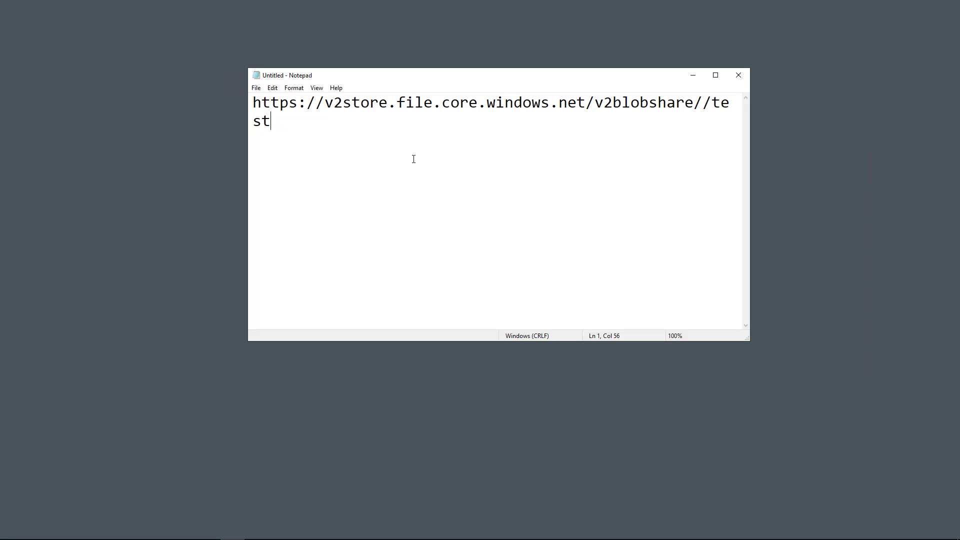
pyautogui.moveTo(752, 141)
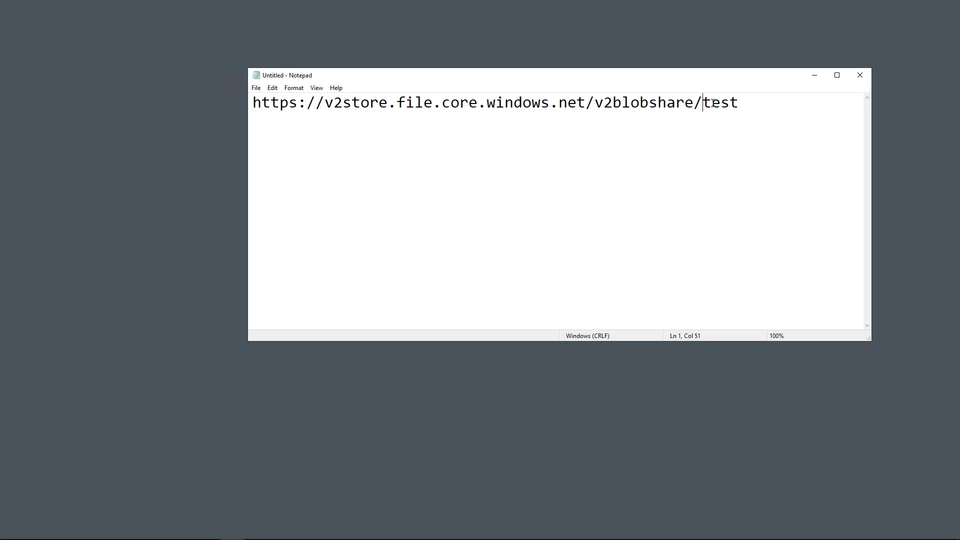
pyautogui.write('\\')
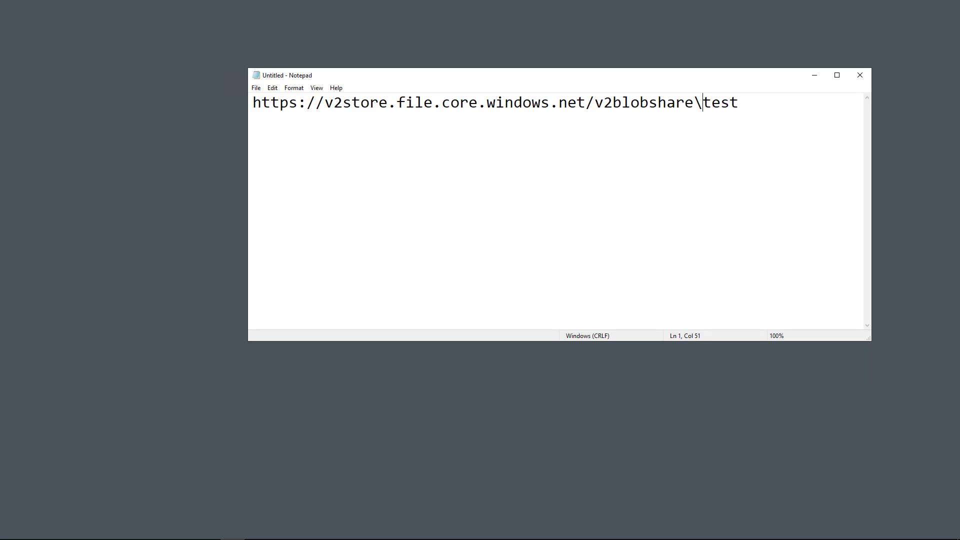
pyautogui.press('backspace')
pyautogui.write('\\')
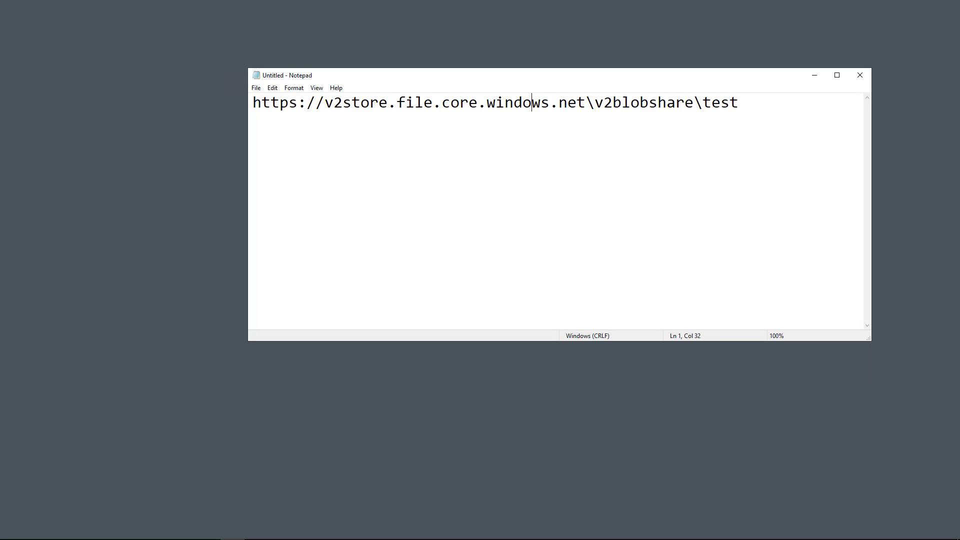
pyautogui.click(325, 102)
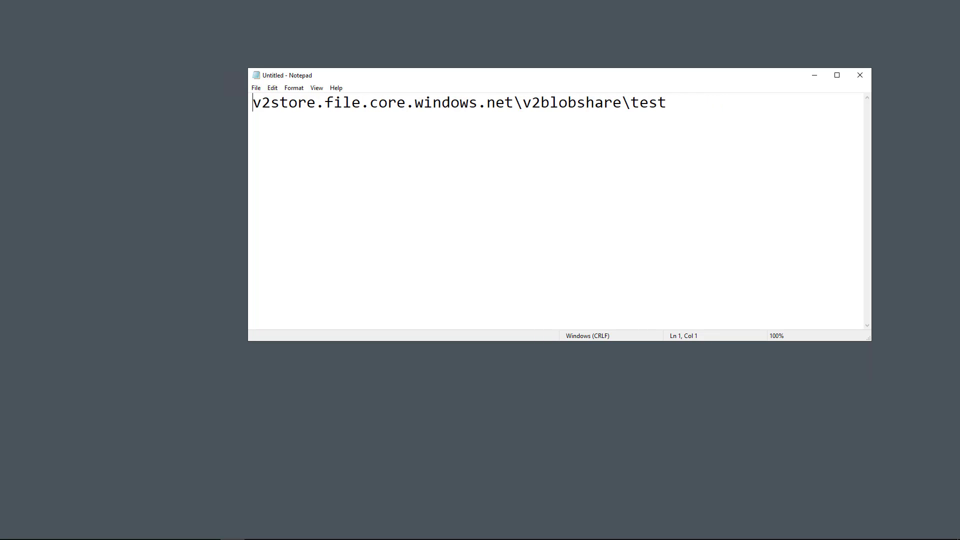
pyautogui.write('\\\\')
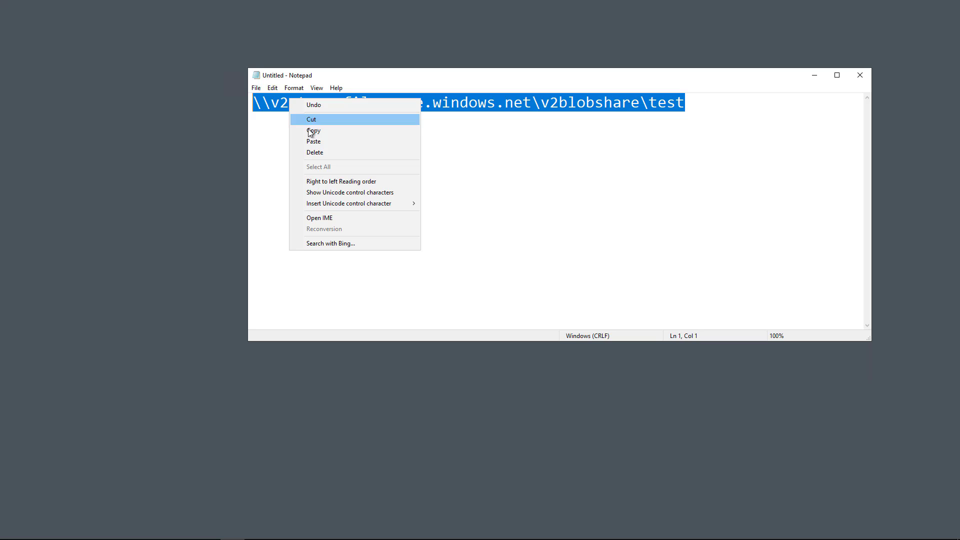
pyautogui.click(314, 130)
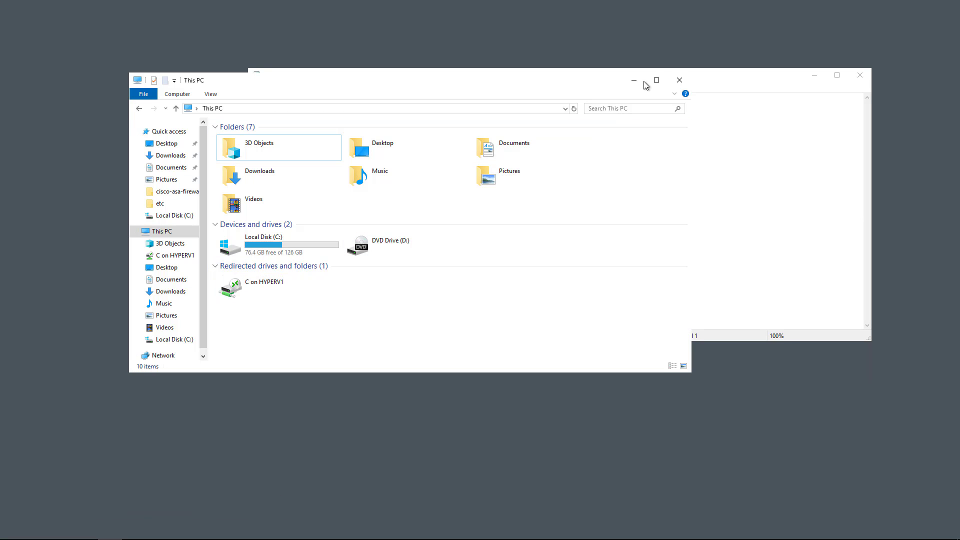
# Map drive Z: to \\v2store.file.core.windows.net\v2blobshare\test using different credentials
pyautogui.click(655, 80)
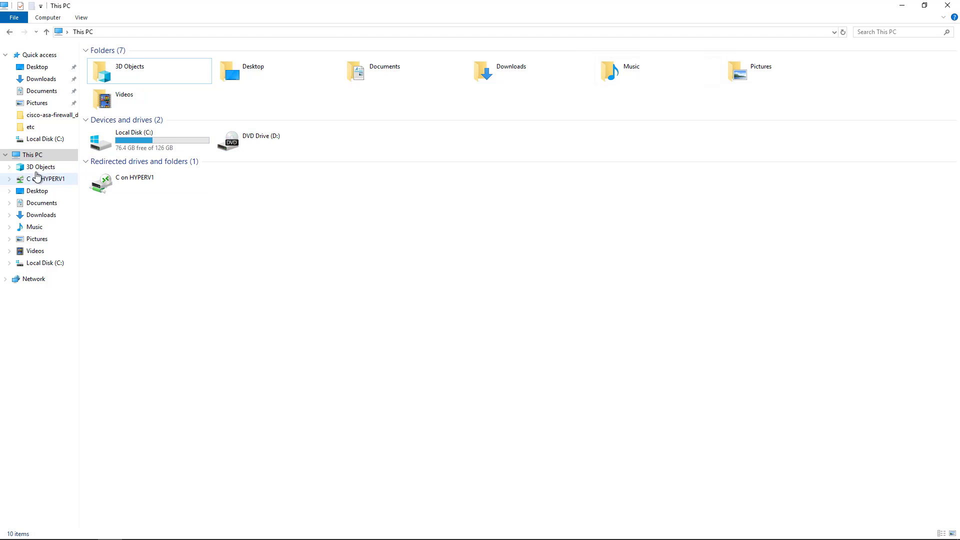
pyautogui.click(48, 17)
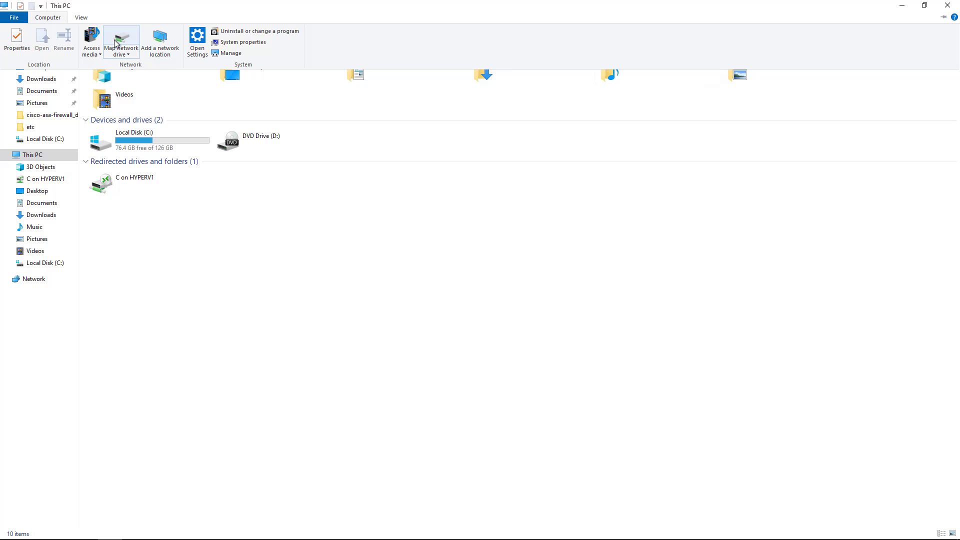
pyautogui.click(121, 42)
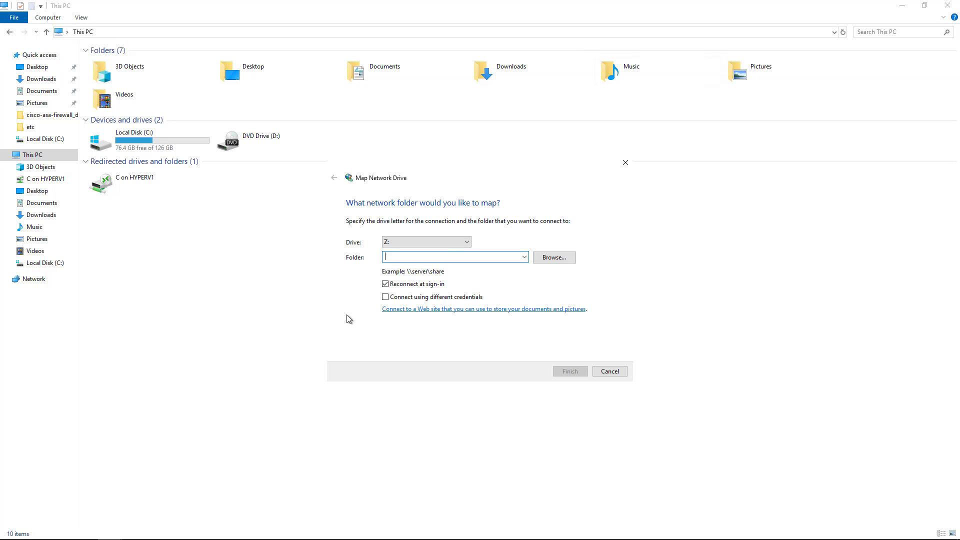
pyautogui.click(464, 242)
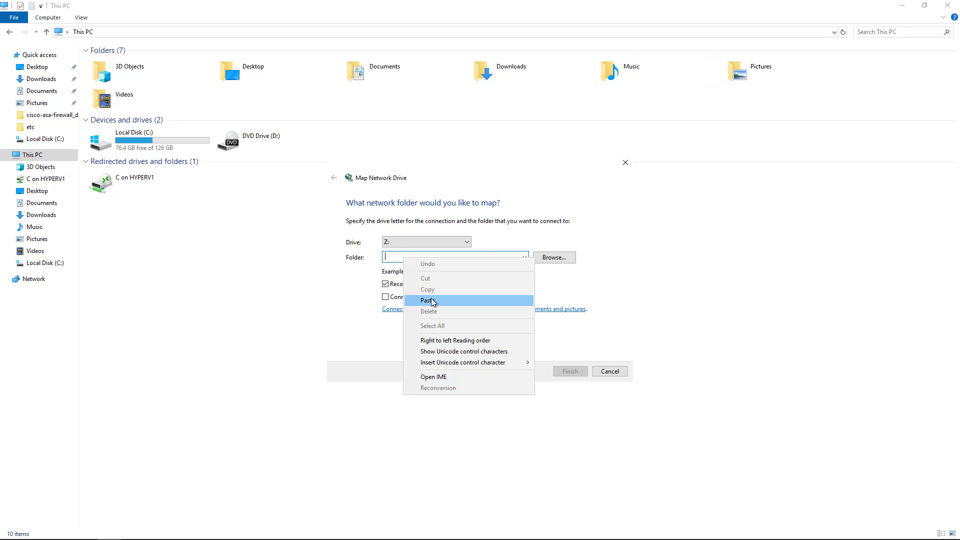
pyautogui.click(428, 300)
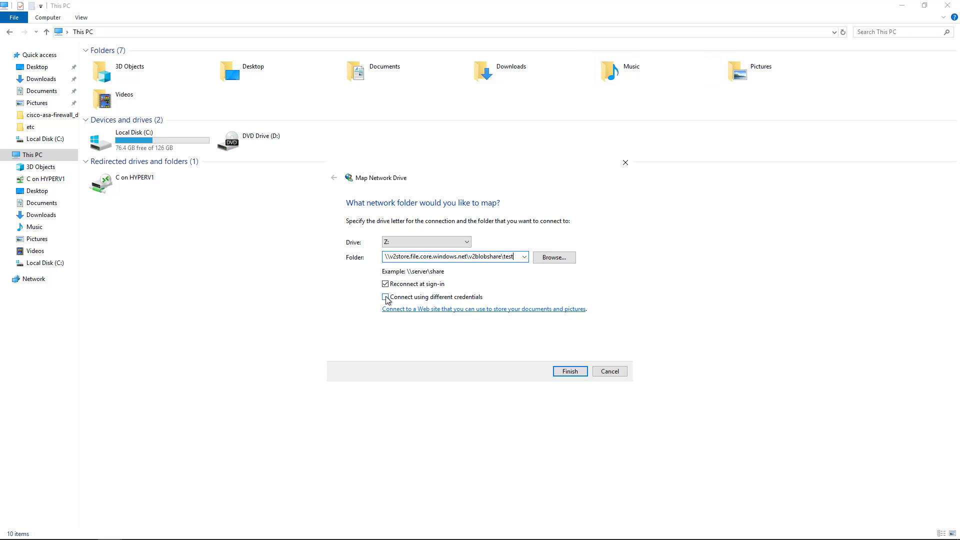
pyautogui.click(386, 297)
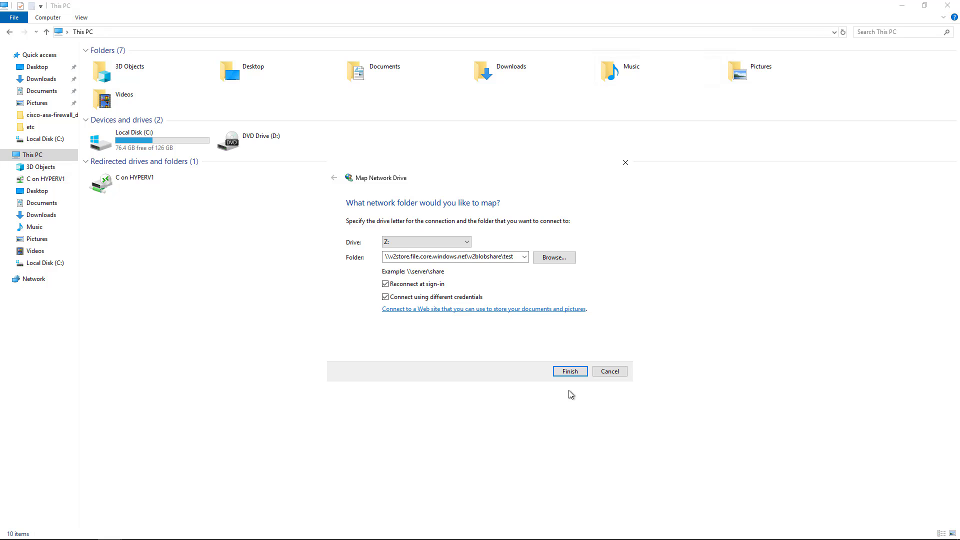
pyautogui.moveTo(575, 384)
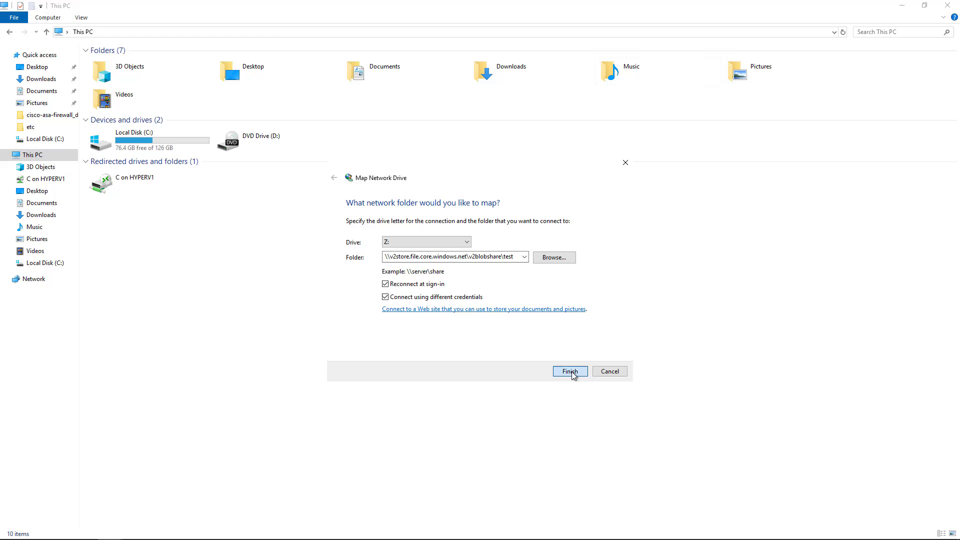
# Submit the Z: drive mapping, then return to the Azure portal in Chrome
pyautogui.click(569, 371)
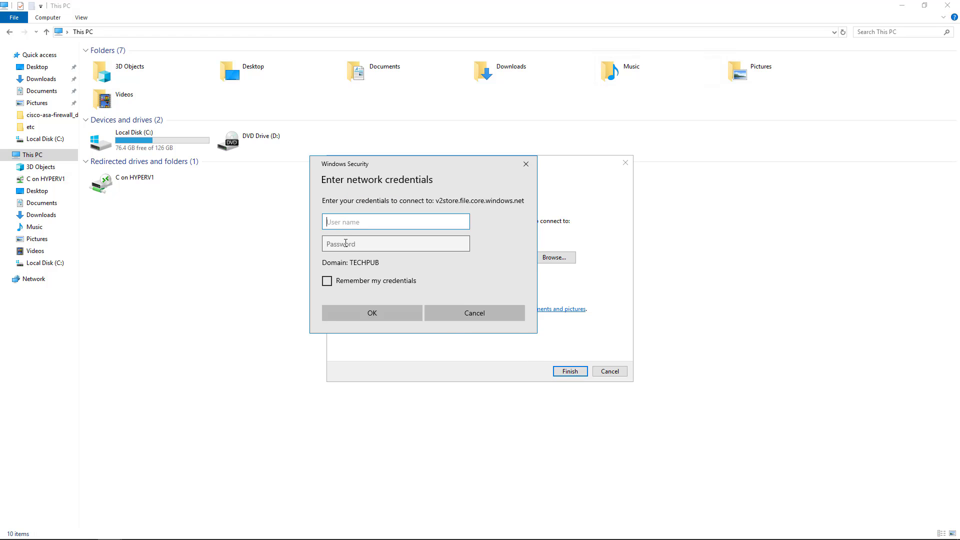
pyautogui.moveTo(183, 530)
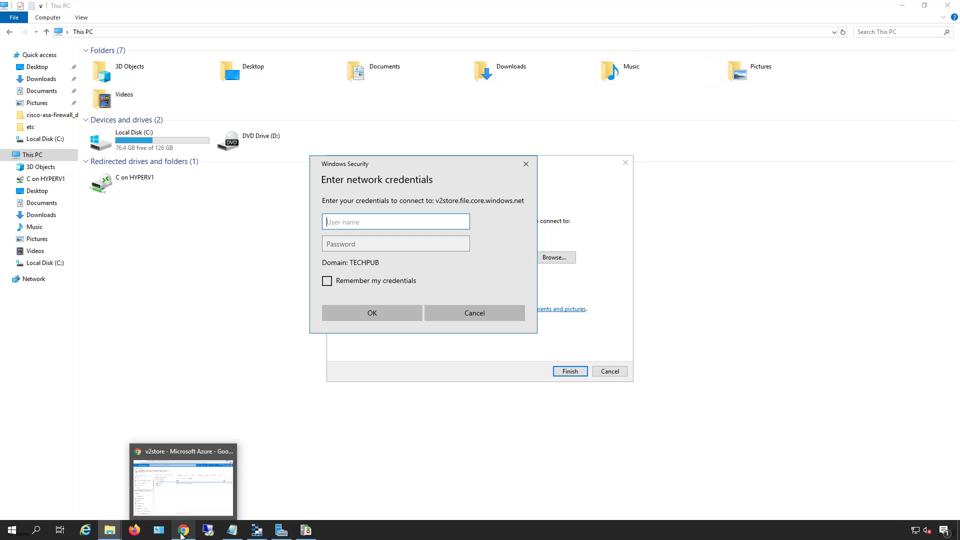
pyautogui.click(182, 483)
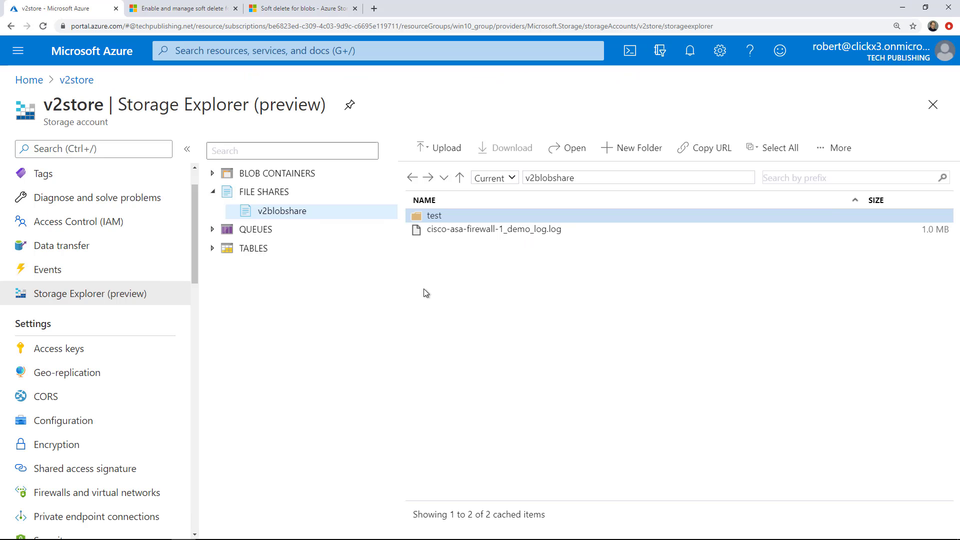
pyautogui.moveTo(469, 299)
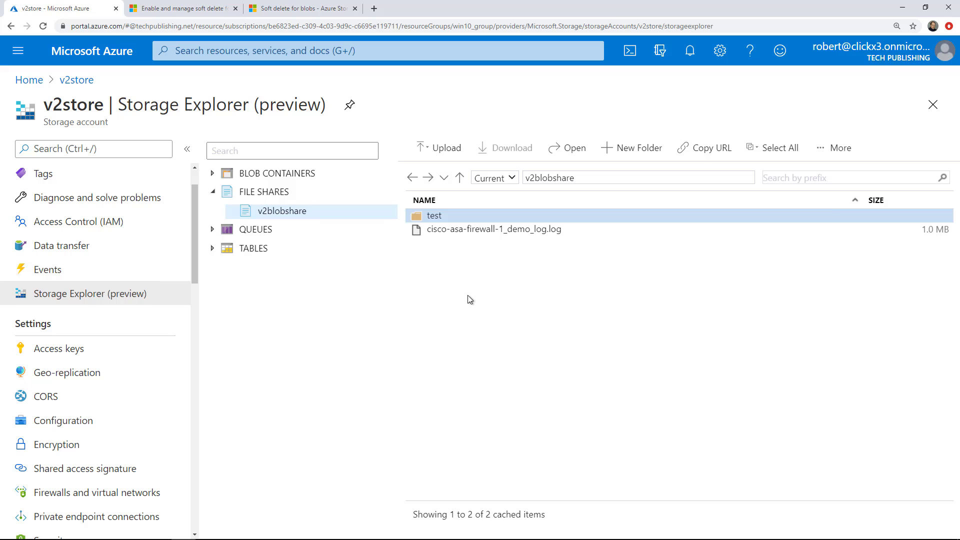
# Open v2store's Access keys page and enter v2store as the credentials user name
pyautogui.click(59, 348)
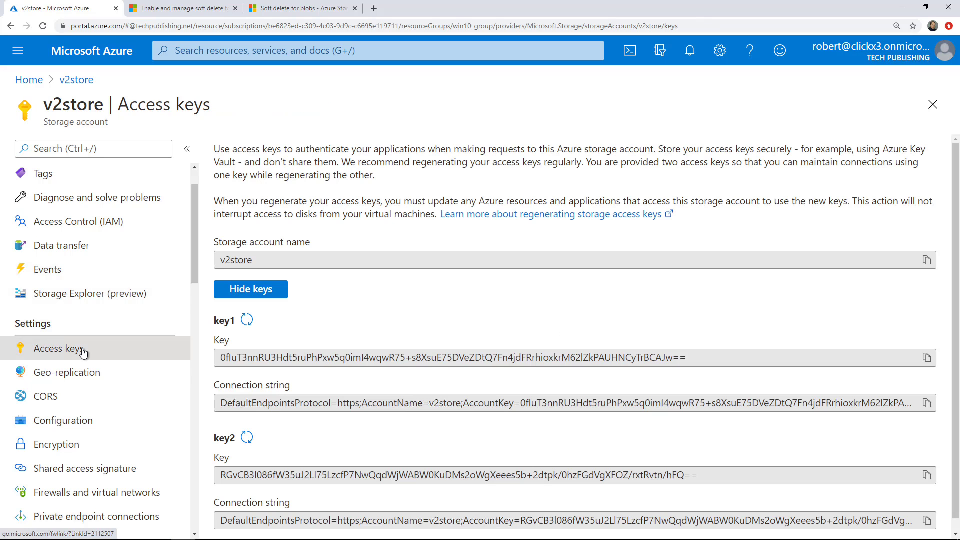
pyautogui.moveTo(250, 246)
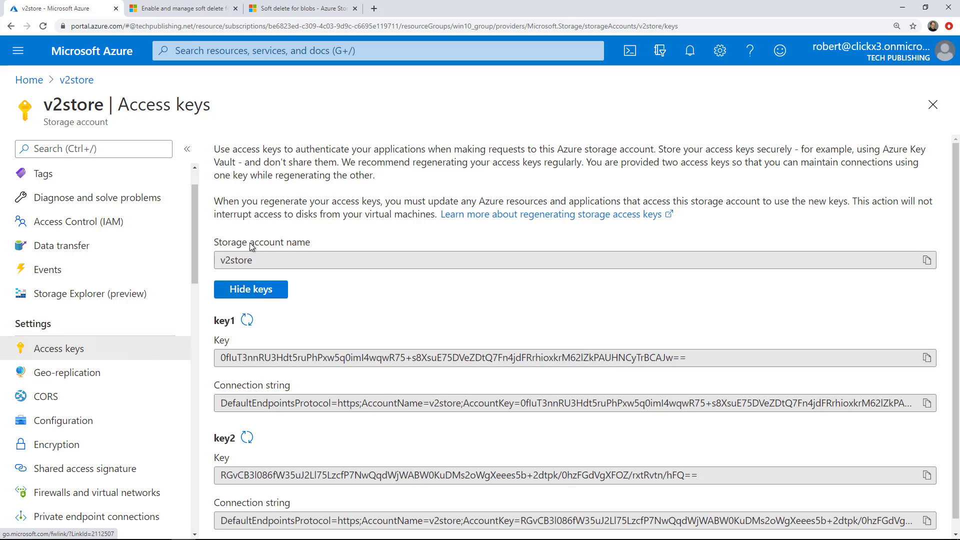
pyautogui.moveTo(927, 260)
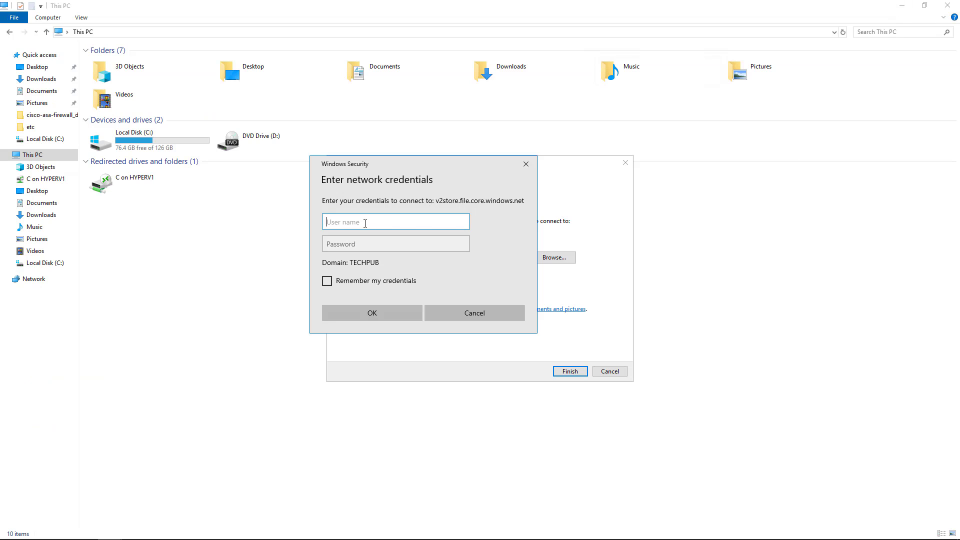
pyautogui.write('v2store')
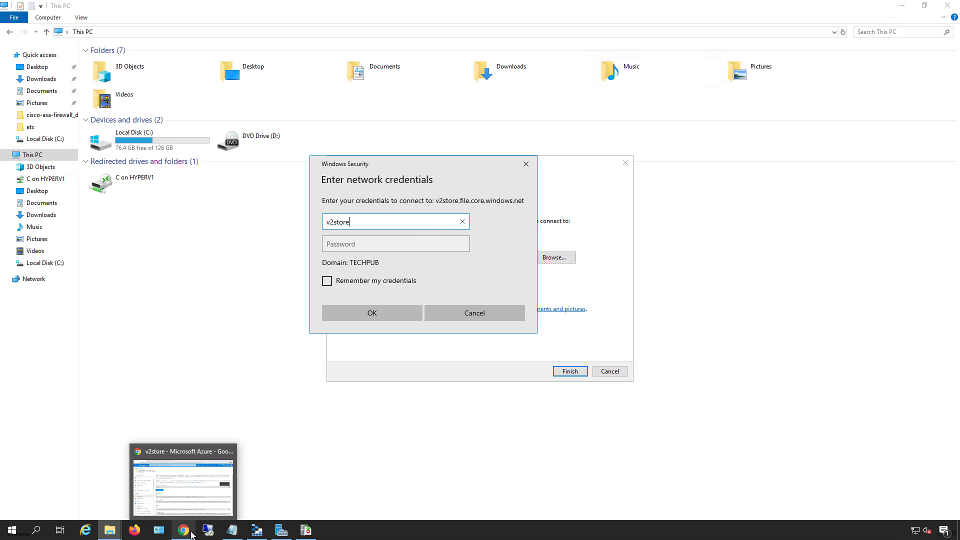
pyautogui.moveTo(184, 530)
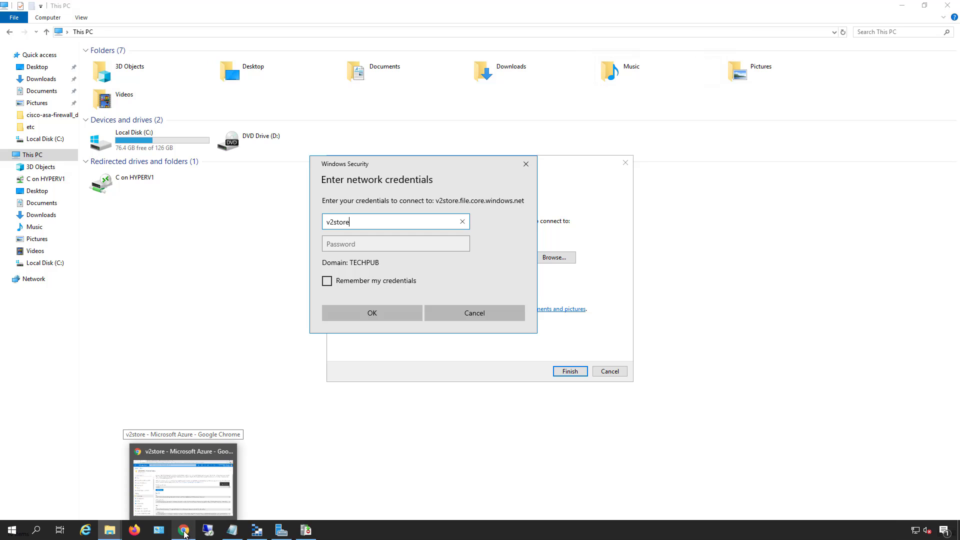
# Copy v2store's key1 access key from the portal to use as the password
pyautogui.click(183, 479)
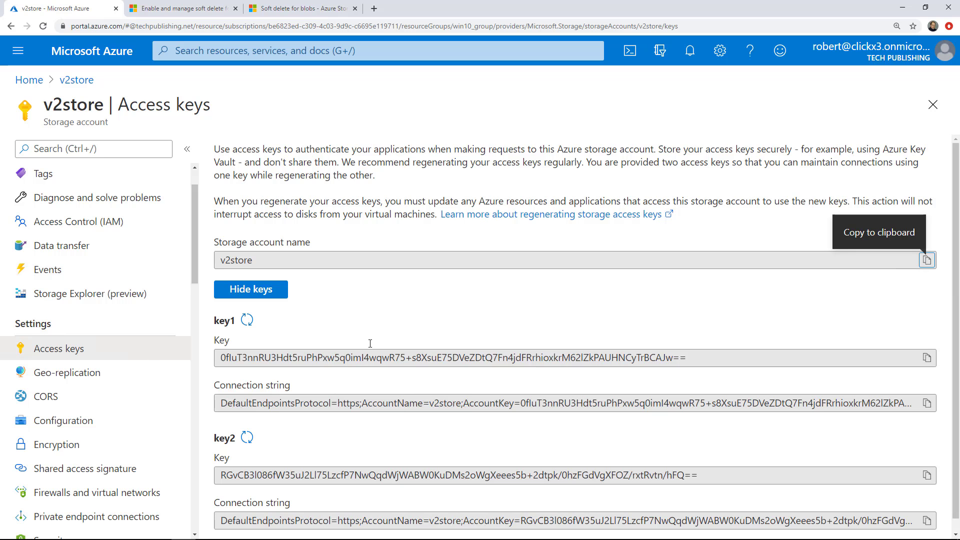
pyautogui.scroll(-3)
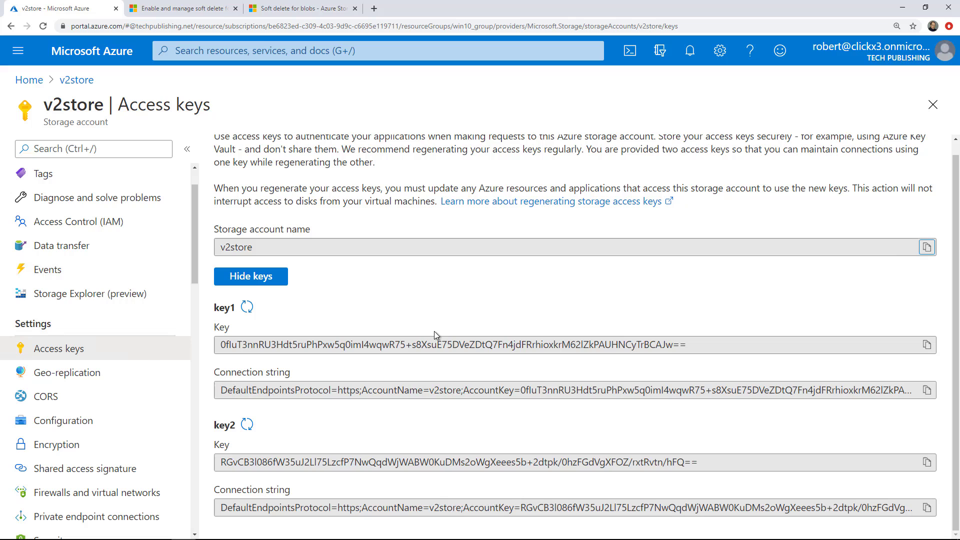
pyautogui.moveTo(832, 335)
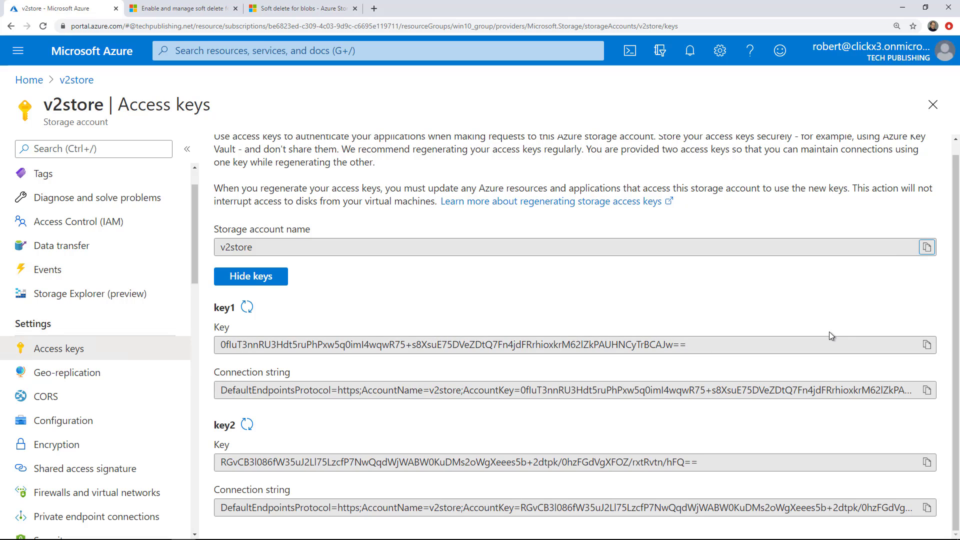
pyautogui.click(927, 344)
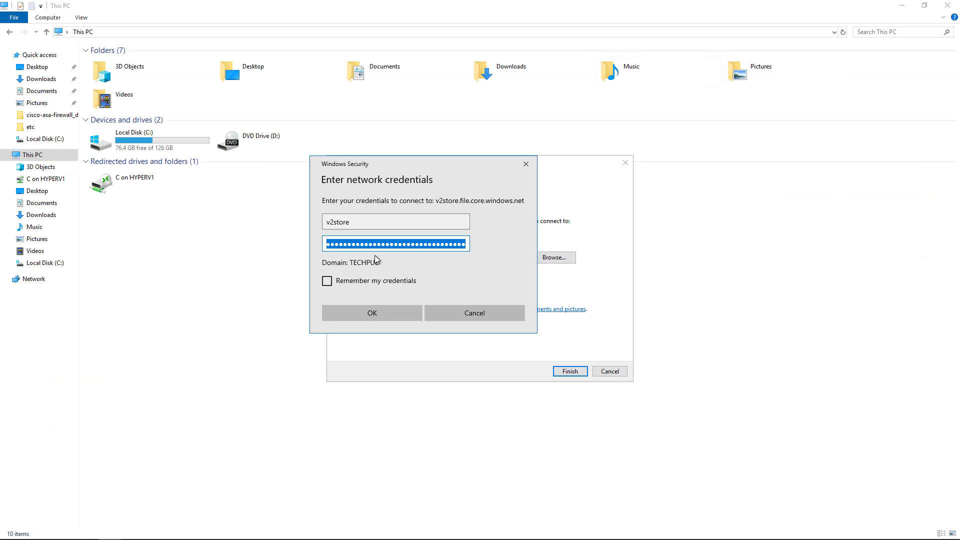
# Remember the storage account credentials, edit the user name, and connect drive Z: to the test share
pyautogui.click(327, 281)
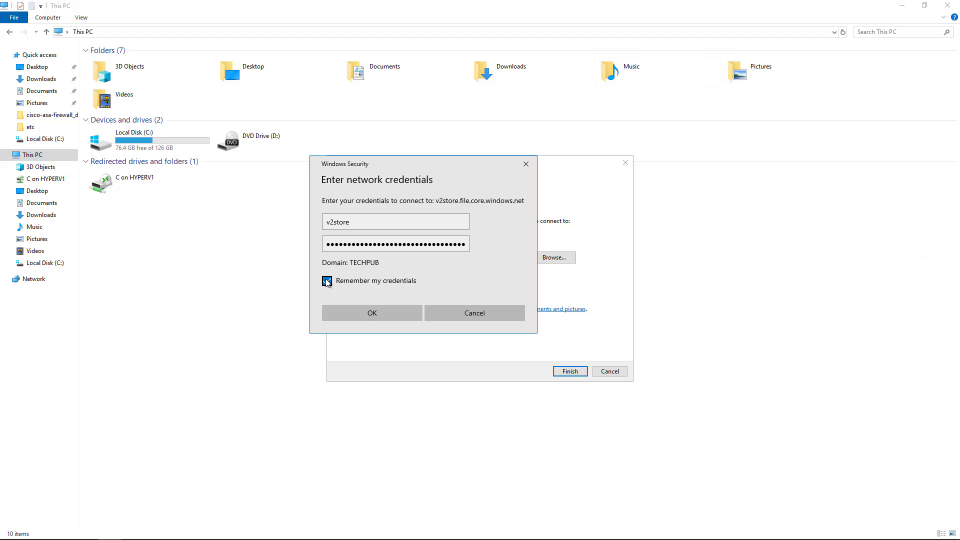
pyautogui.click(326, 280)
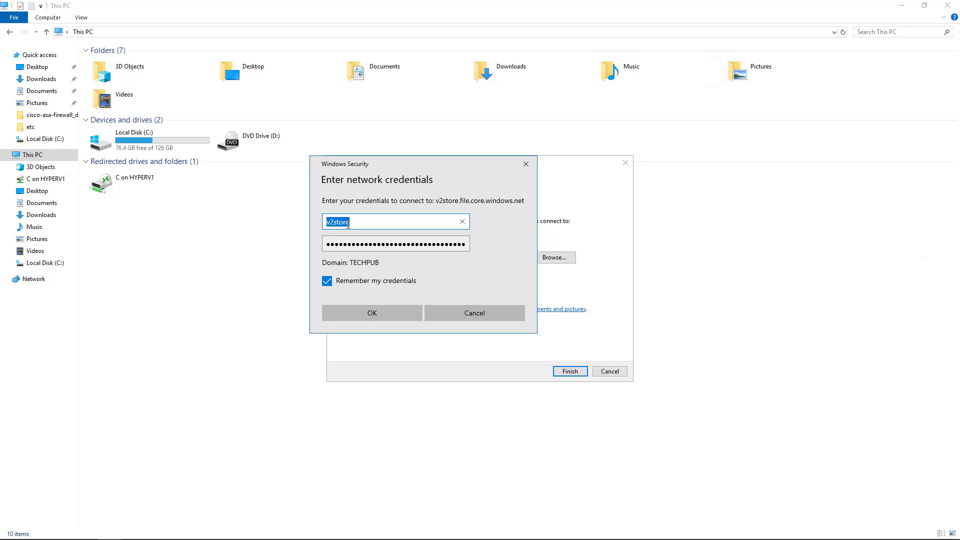
pyautogui.click(347, 222)
pyautogui.write('\\')
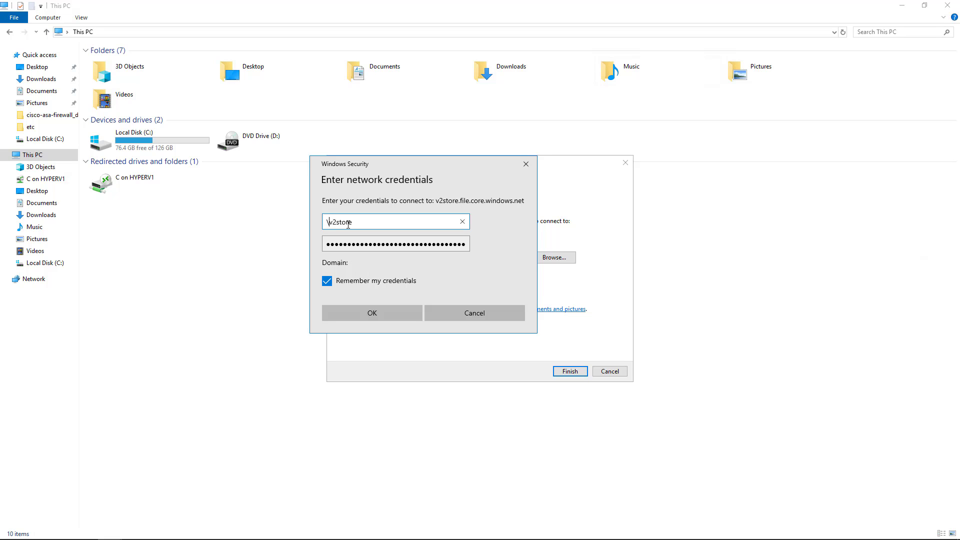
pyautogui.click(371, 313)
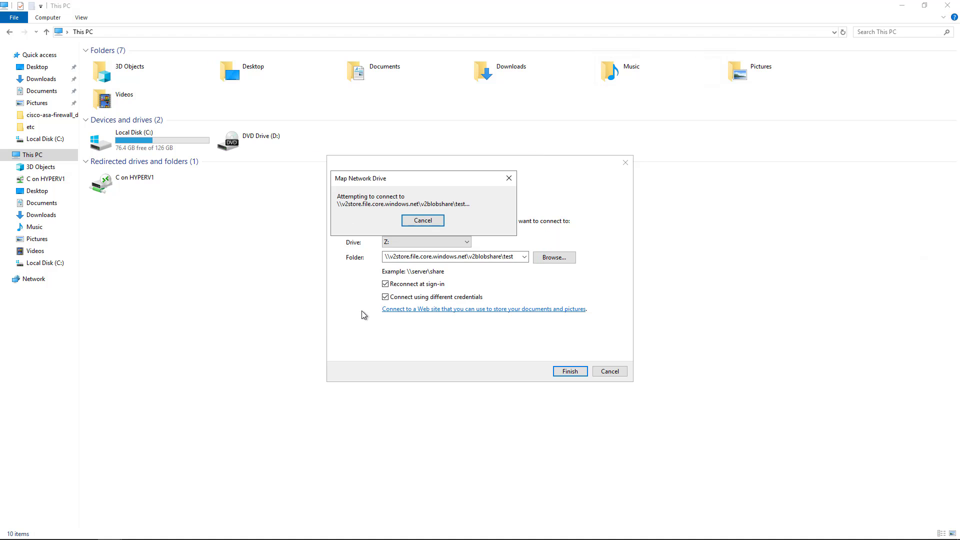
# Open the mapped test (Z:) drive under Network locations, showing an empty folder
pyautogui.click(568, 371)
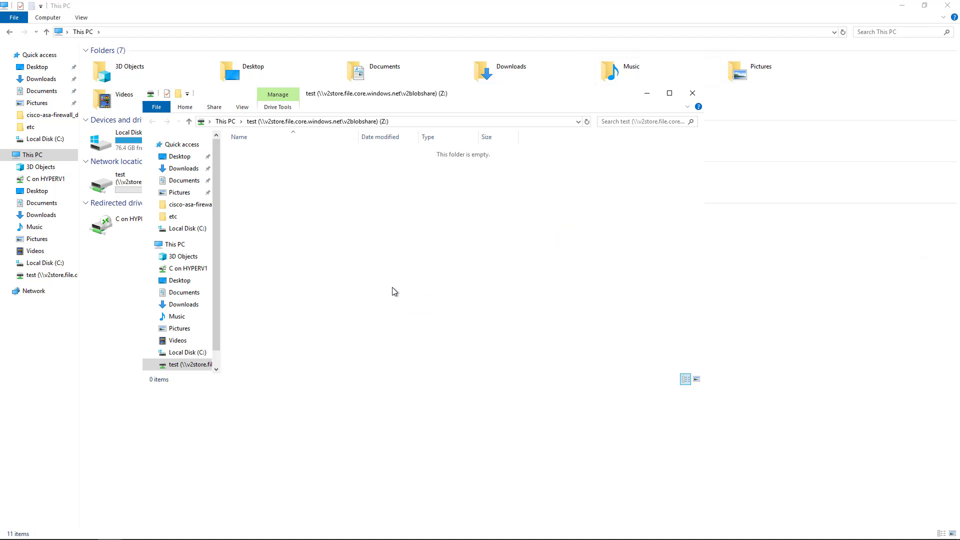
pyautogui.moveTo(431, 216)
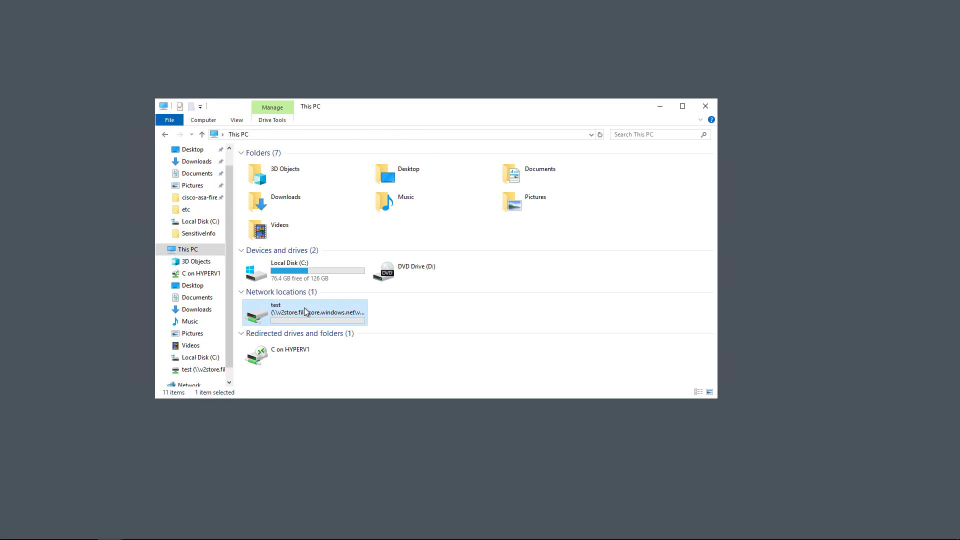
pyautogui.doubleClick(304, 311)
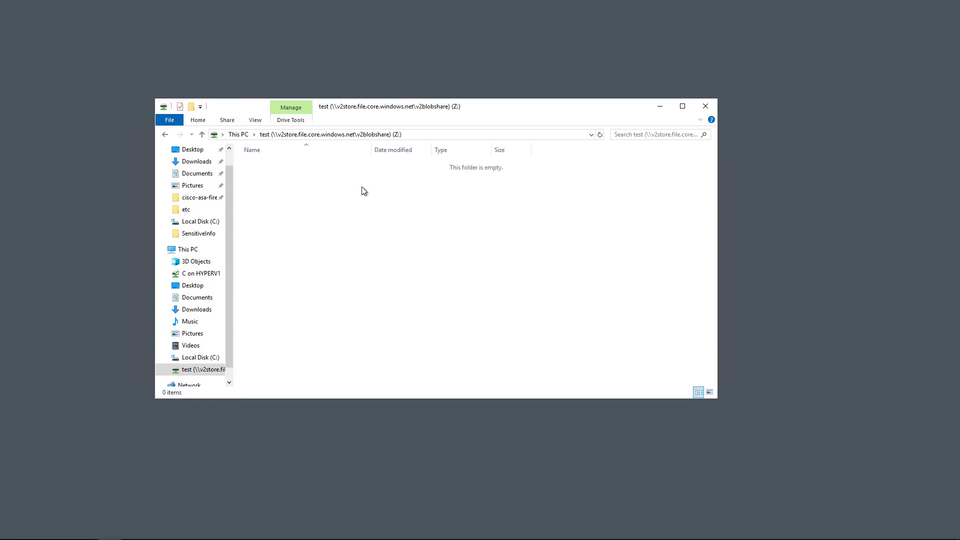
pyautogui.moveTo(378, 161)
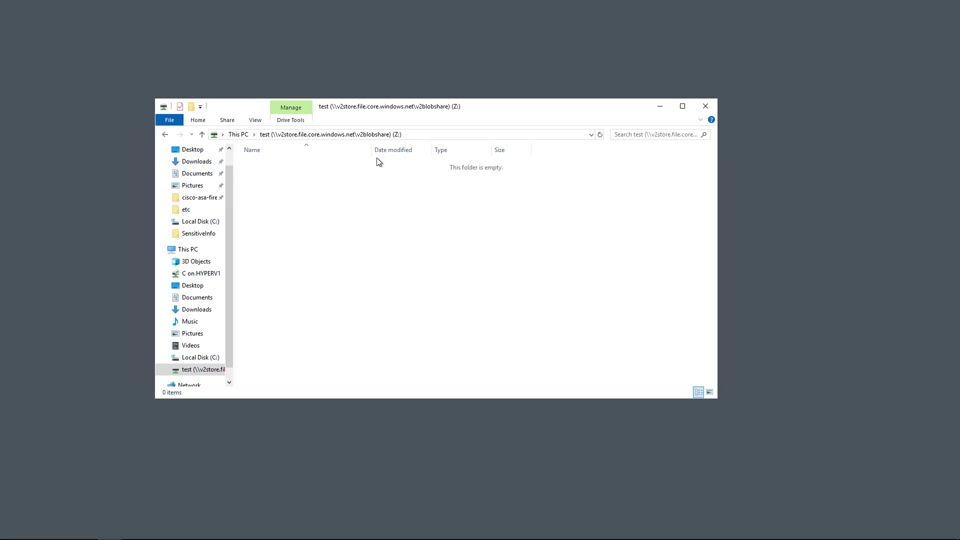
pyautogui.moveTo(366, 281)
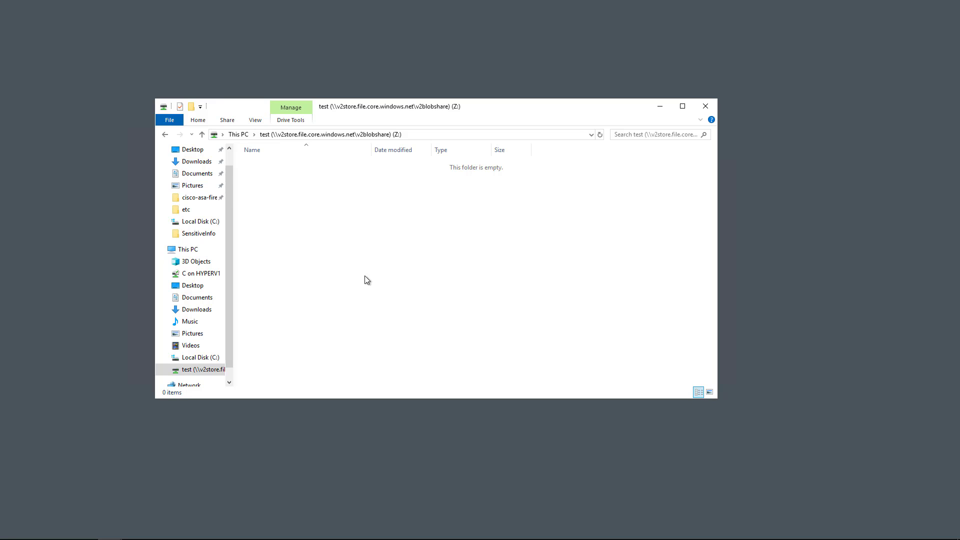
# Copy the AIP Scanner commands file from Local Disk C: and paste it into test (Z:)
pyautogui.click(197, 357)
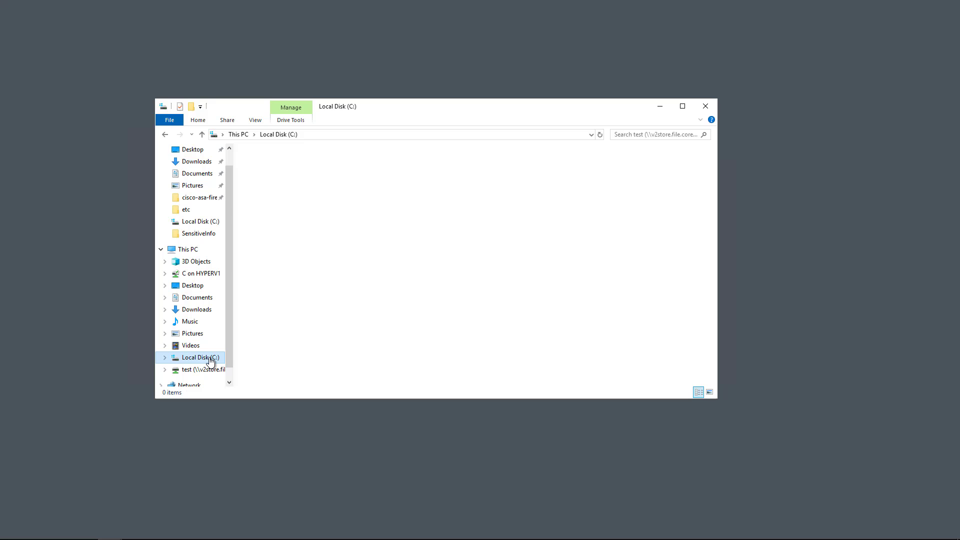
pyautogui.click(201, 357)
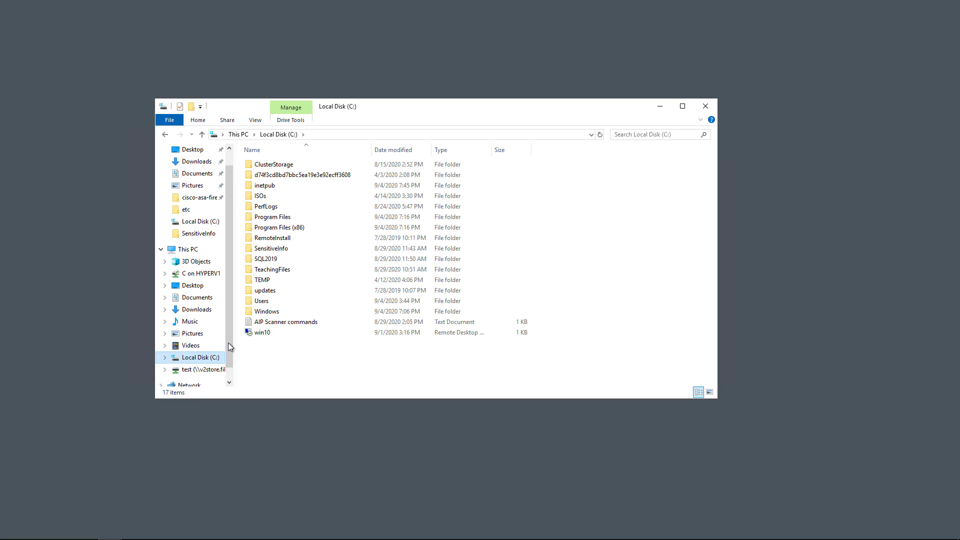
pyautogui.rightClick(286, 321)
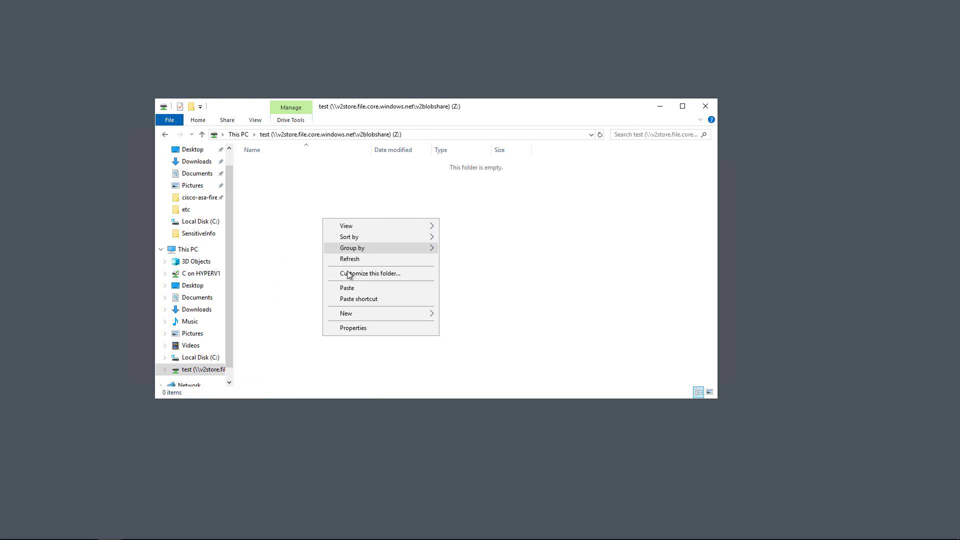
pyautogui.click(347, 288)
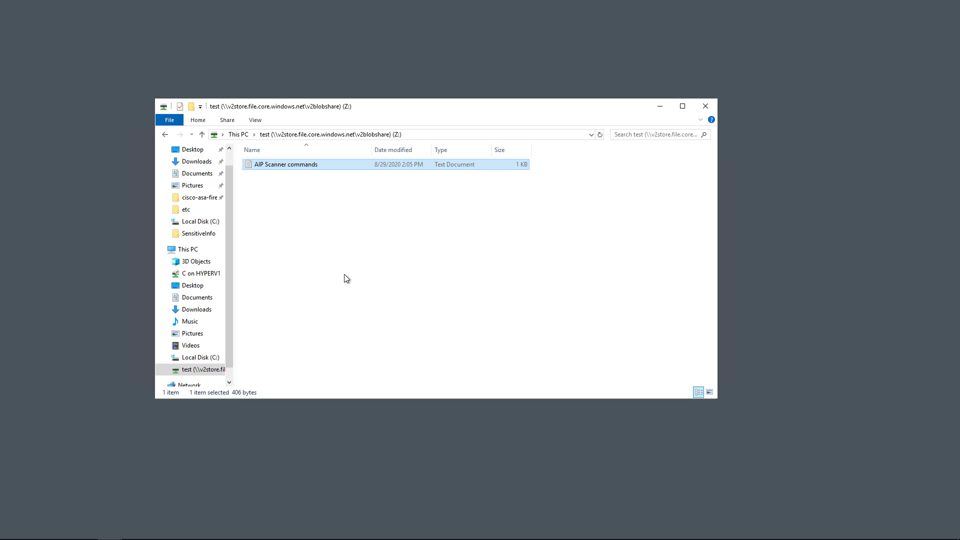
pyautogui.moveTo(231, 500)
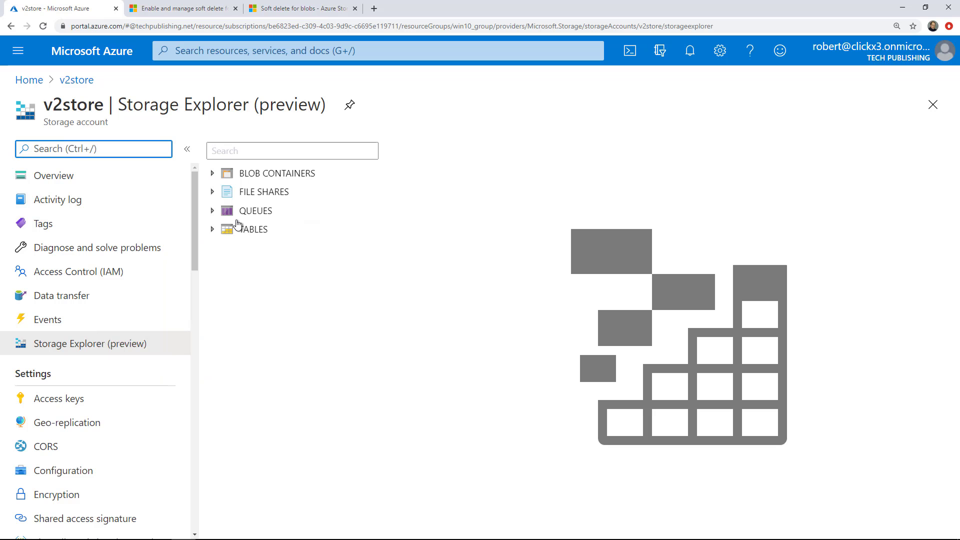
# Browse FILE SHARES > v2blobshare > test to find AIP Scanner commands.txt (406 B)
pyautogui.click(212, 191)
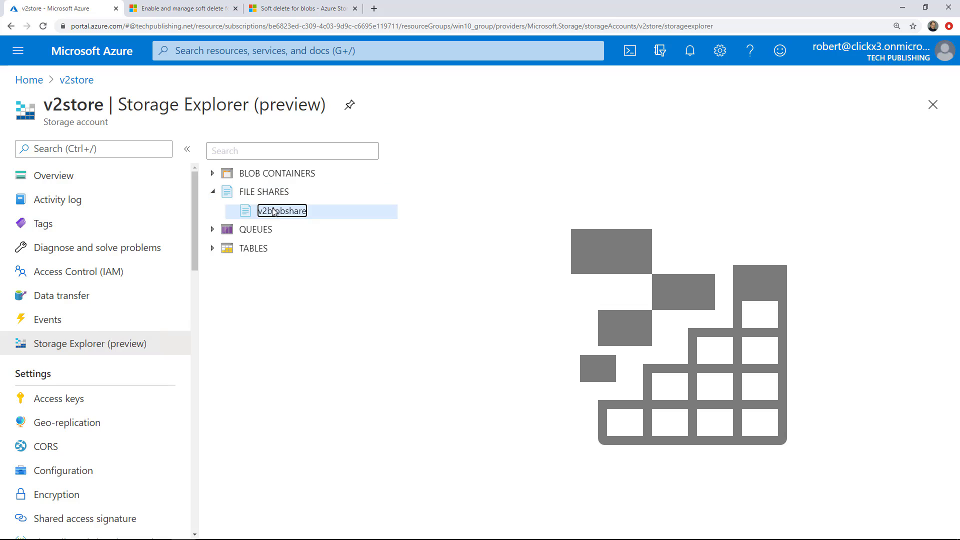
pyautogui.click(287, 211)
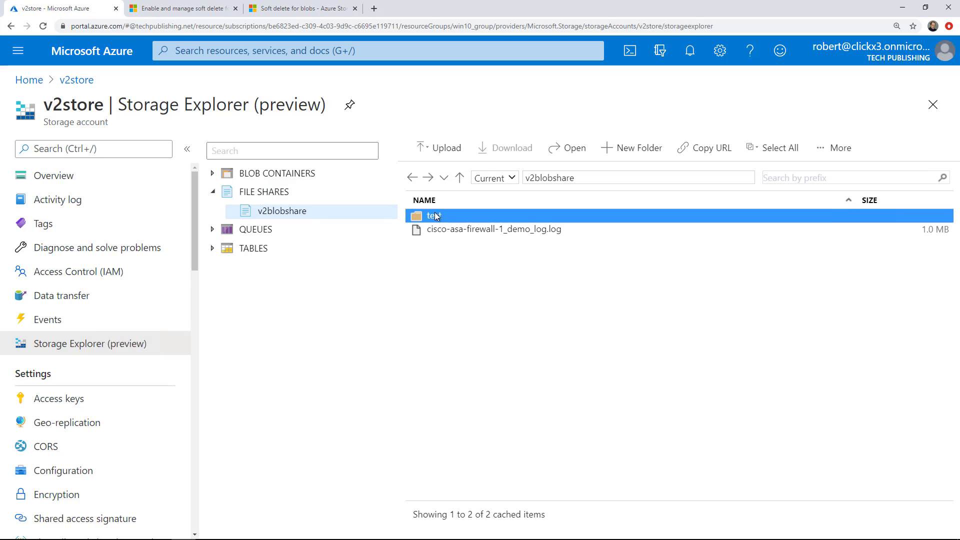
pyautogui.doubleClick(435, 215)
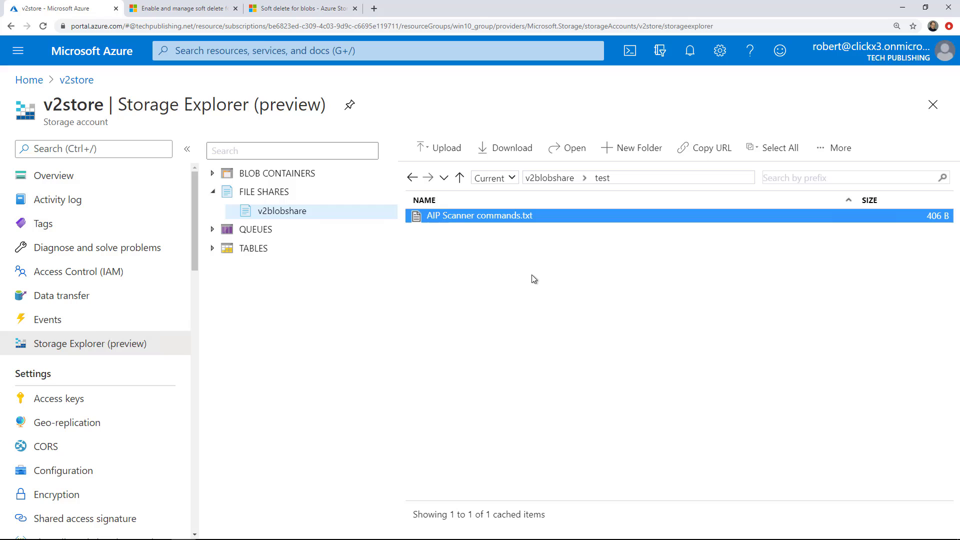
pyautogui.click(532, 279)
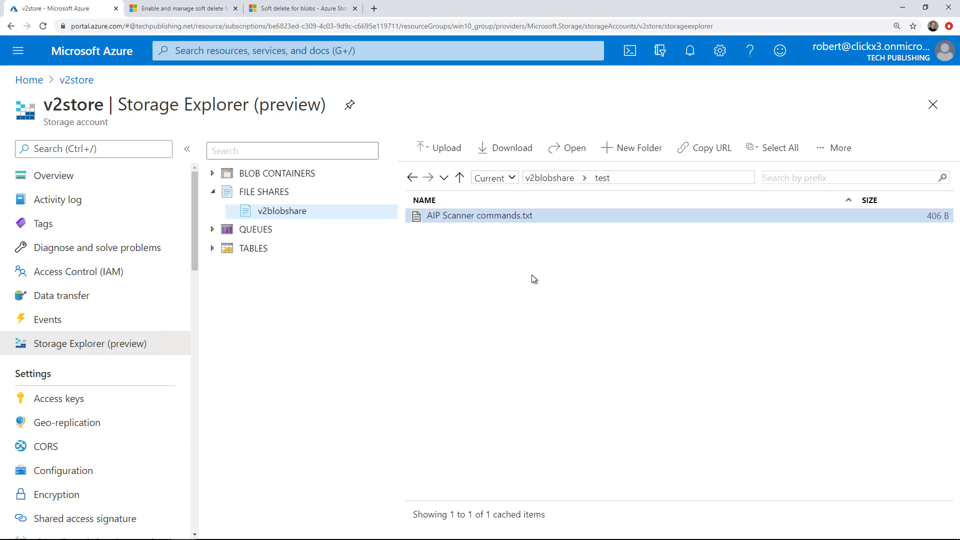